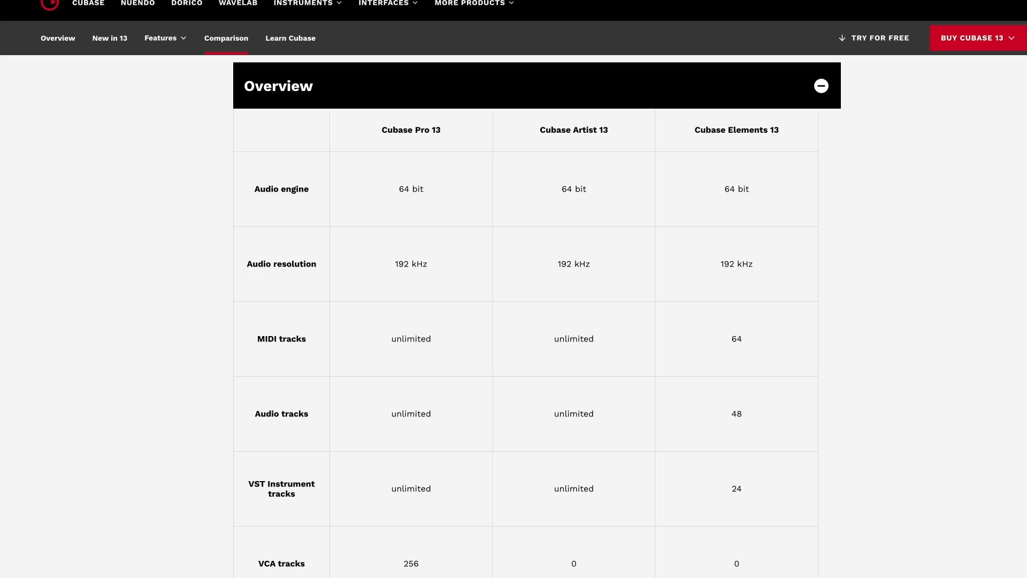
Scroll through the Overview table comparing Cubase Pro 13, Artist 13 and Elements 13
scroll(down, 3)
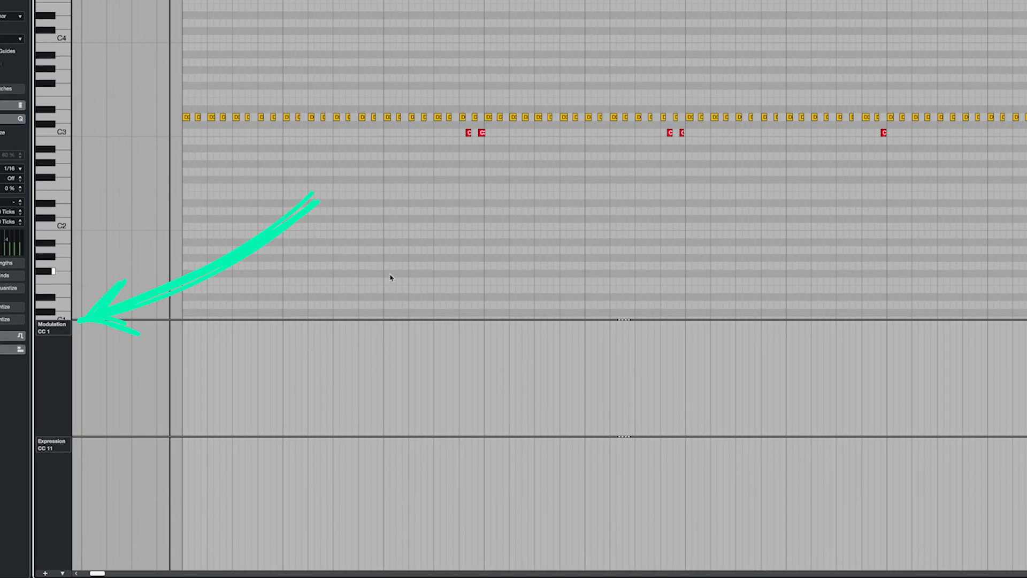
Show the controller lane's event-type menu, then its lane preset choices
click(52, 326)
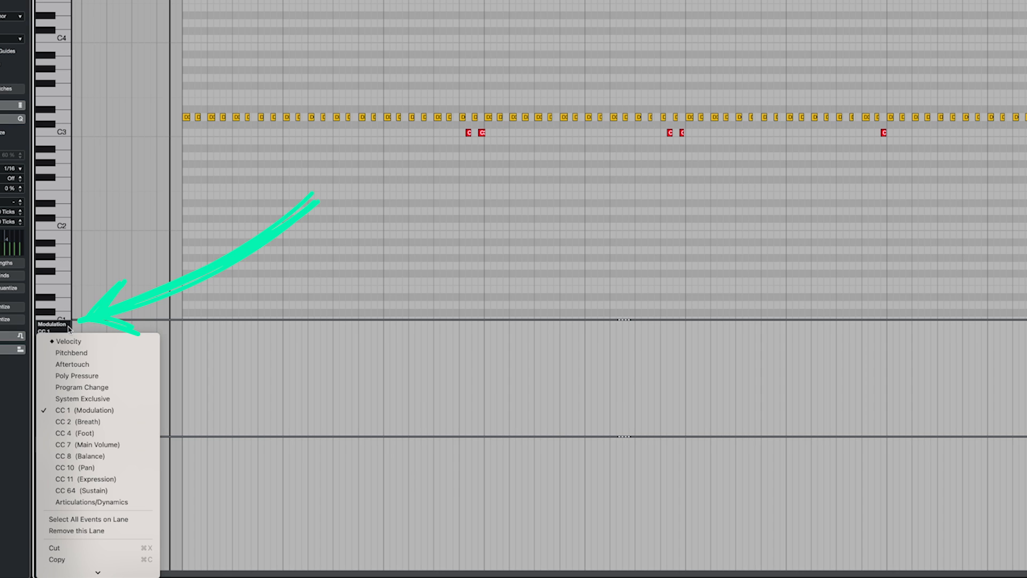
mouse_move(68, 341)
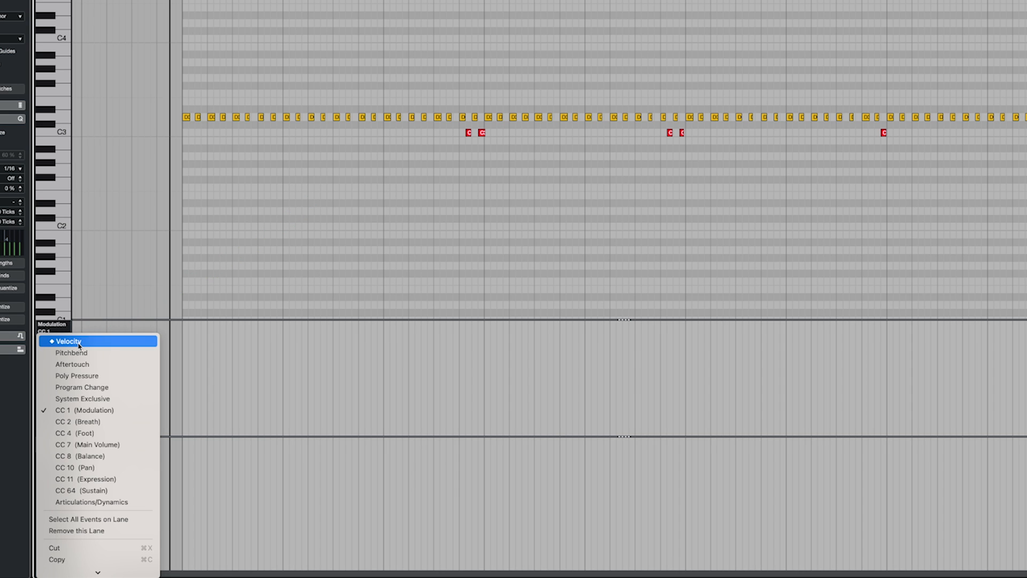
click(85, 478)
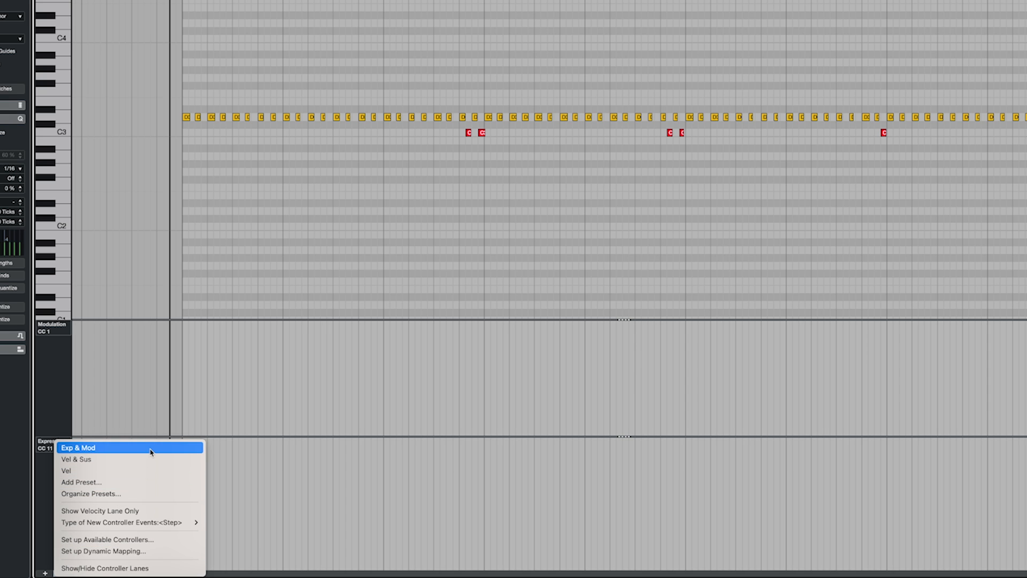
mouse_move(157, 481)
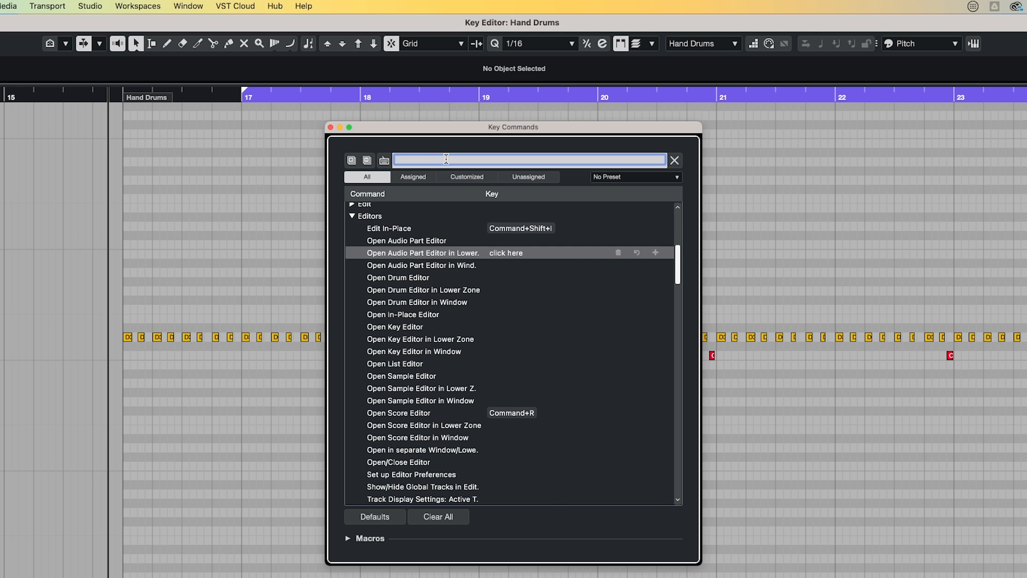
Filter the Key Commands dialog with the search text 'controller lane'
text(controller lane)
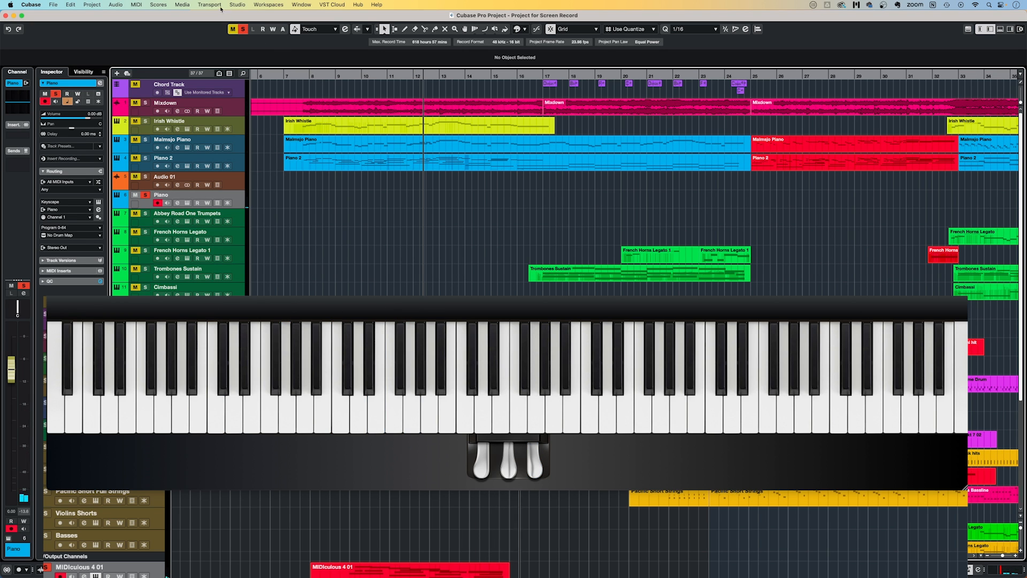
Insert the retrospectively played MIDI from all inputs as a new Piano part at bar 7
click(208, 4)
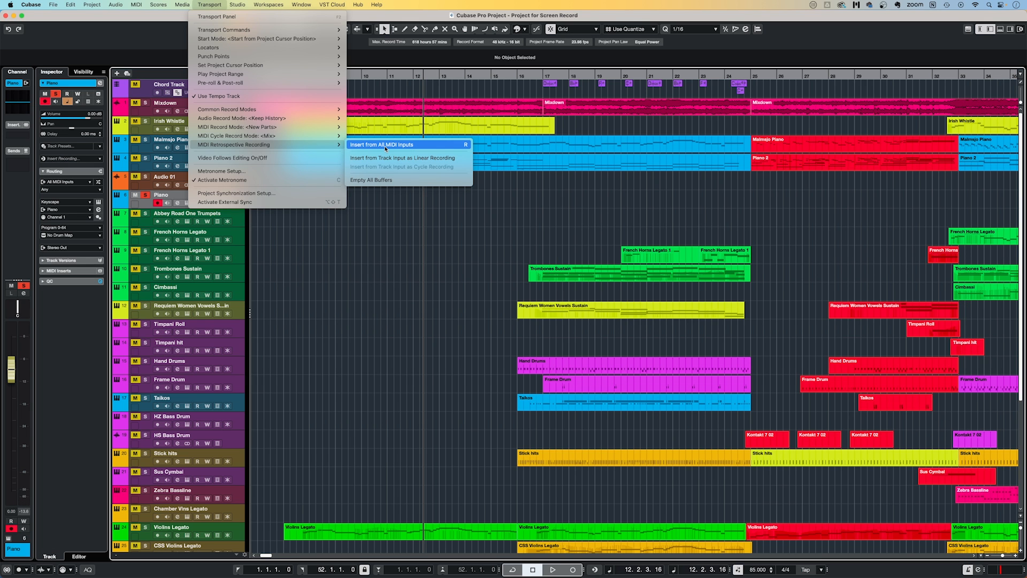
click(382, 145)
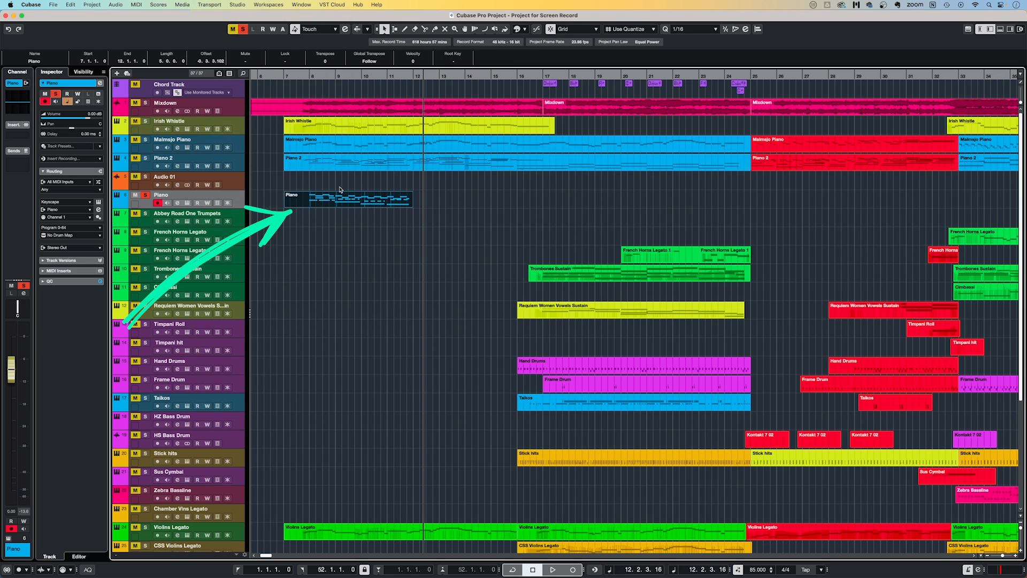
key(r)
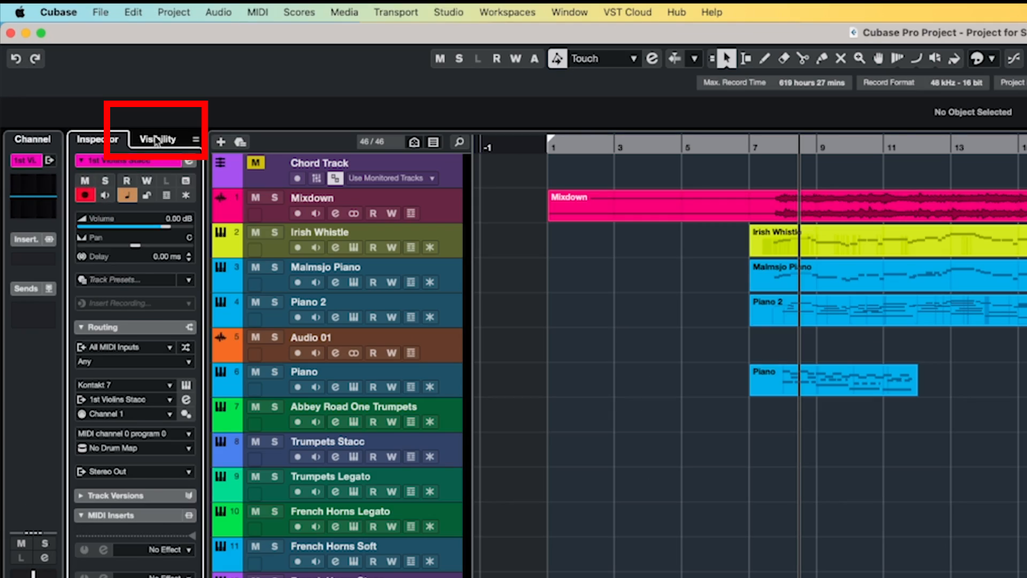
Show only tracks containing data via the Visibility list, hiding empty tracks like Audio 01 and Tuba
click(156, 139)
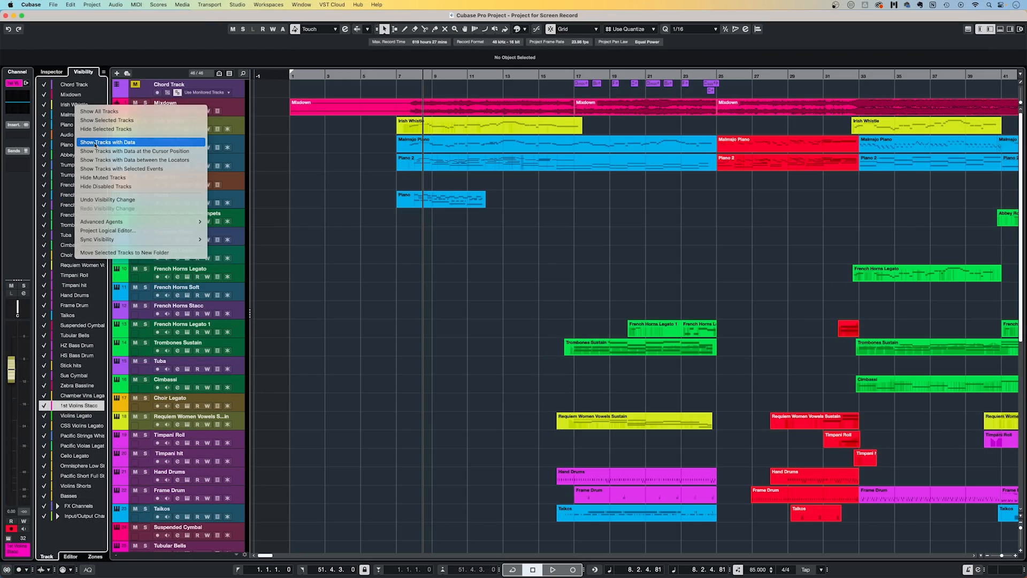
click(107, 142)
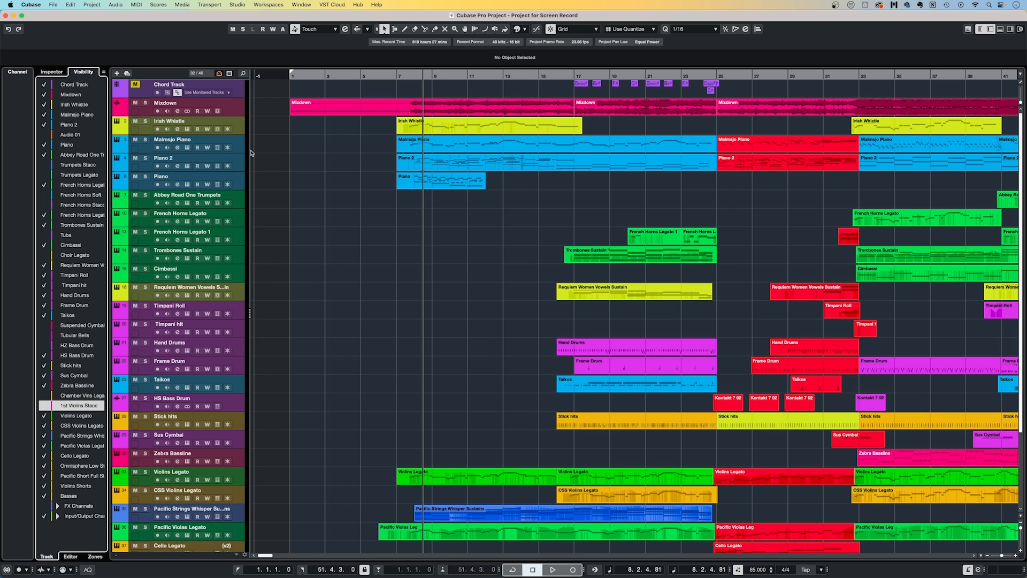
click(488, 126)
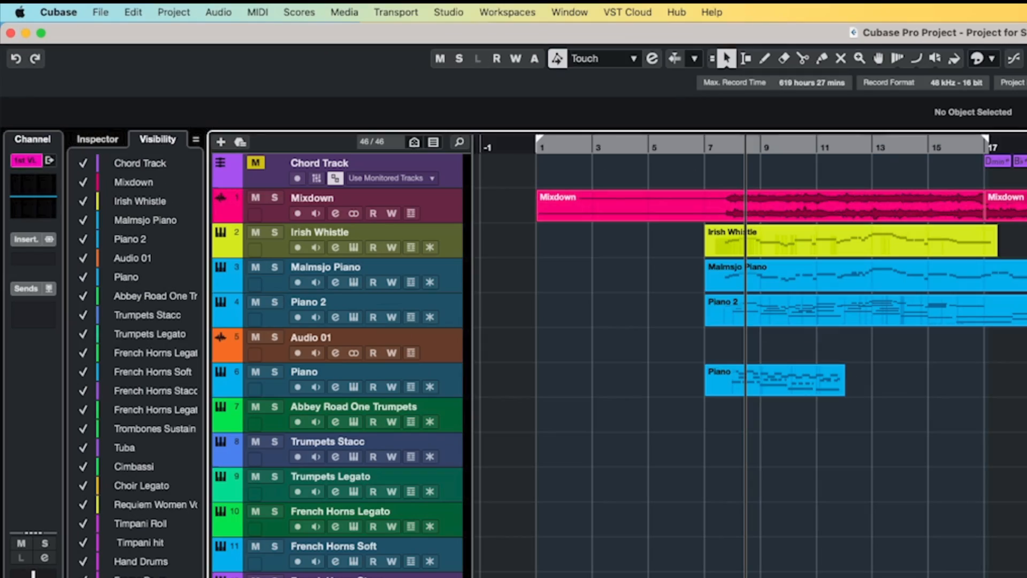
mouse_move(460, 142)
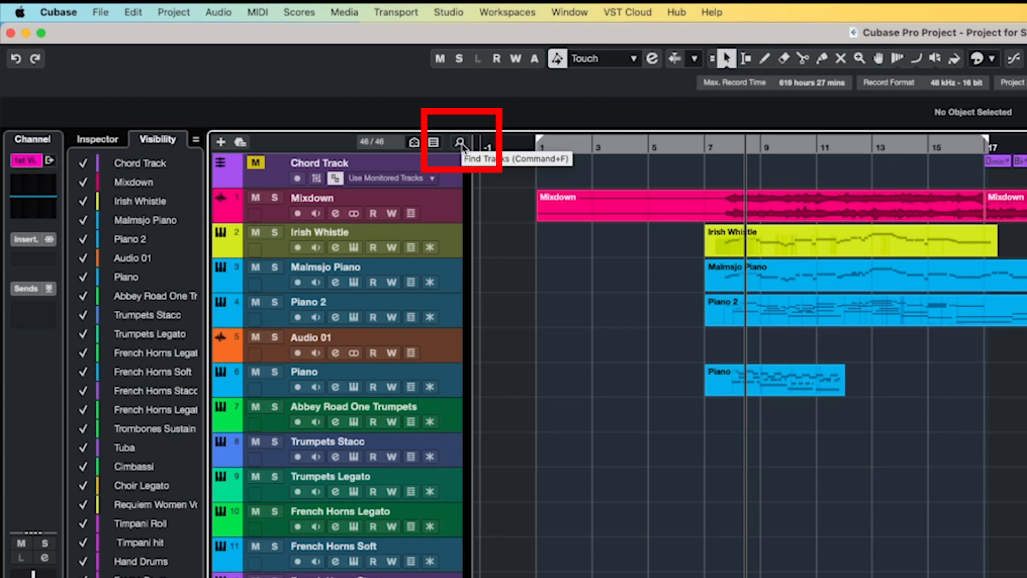
Find the Suspended Cymbal track by searching 'susp' in the track finder and jump to it
click(460, 142)
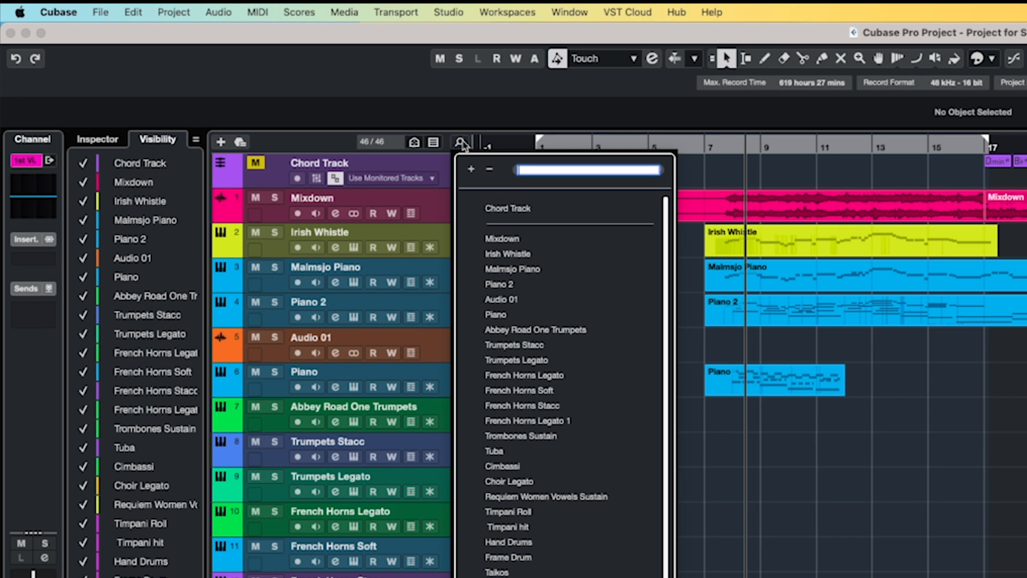
text(susp)
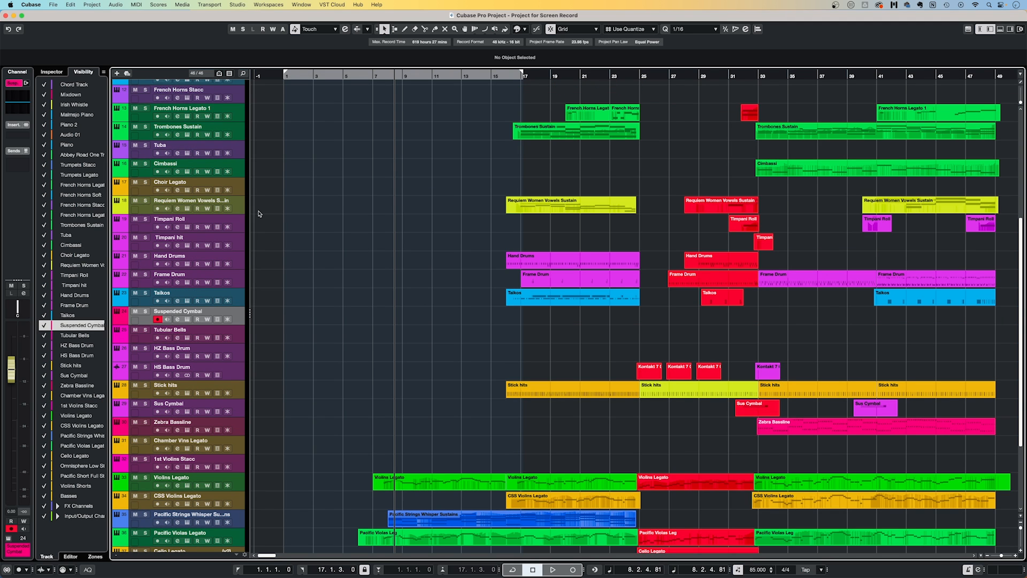
click(177, 320)
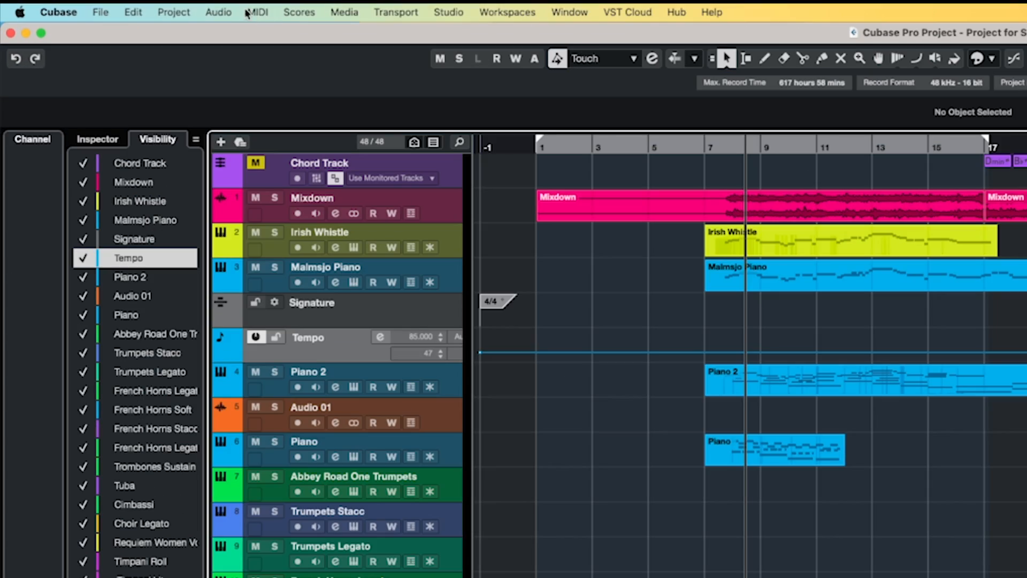
Divide the track list so Chord, Signature and Tempo tracks sit in their own upper area
click(174, 12)
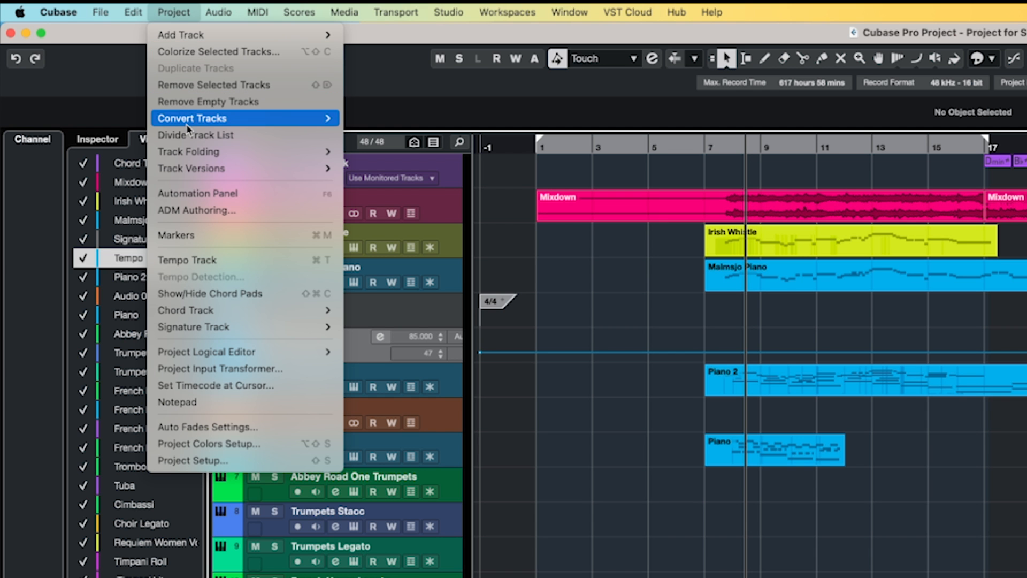
mouse_move(688, 75)
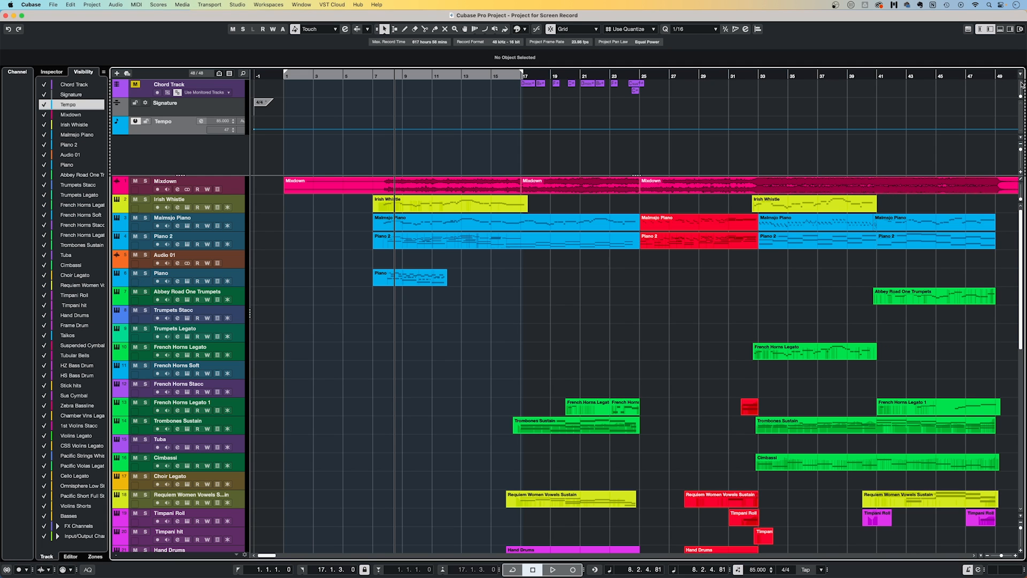
mouse_move(344, 143)
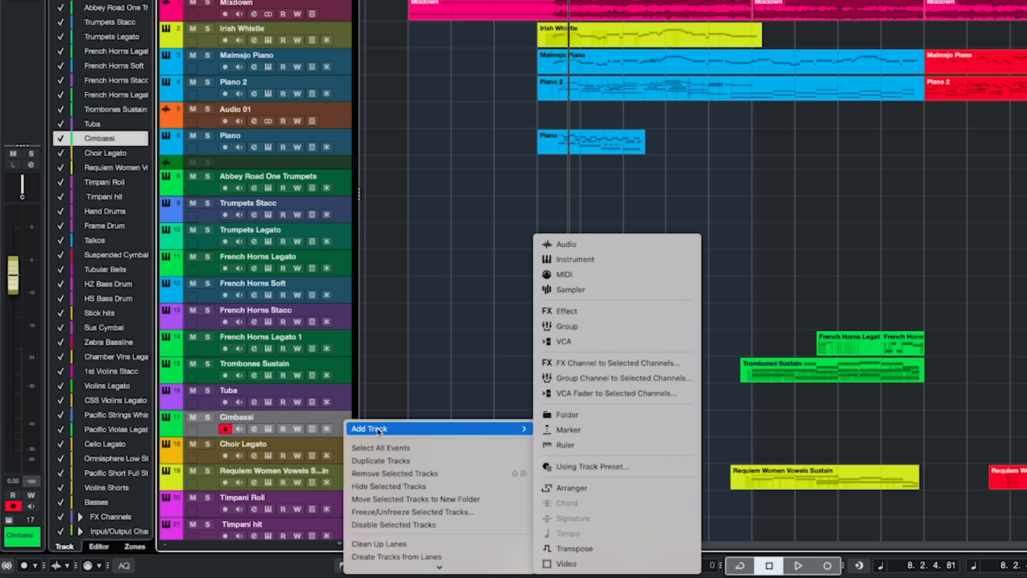
Add a nameless minimal-height audio track below Cimbassi as a spacer track
click(565, 244)
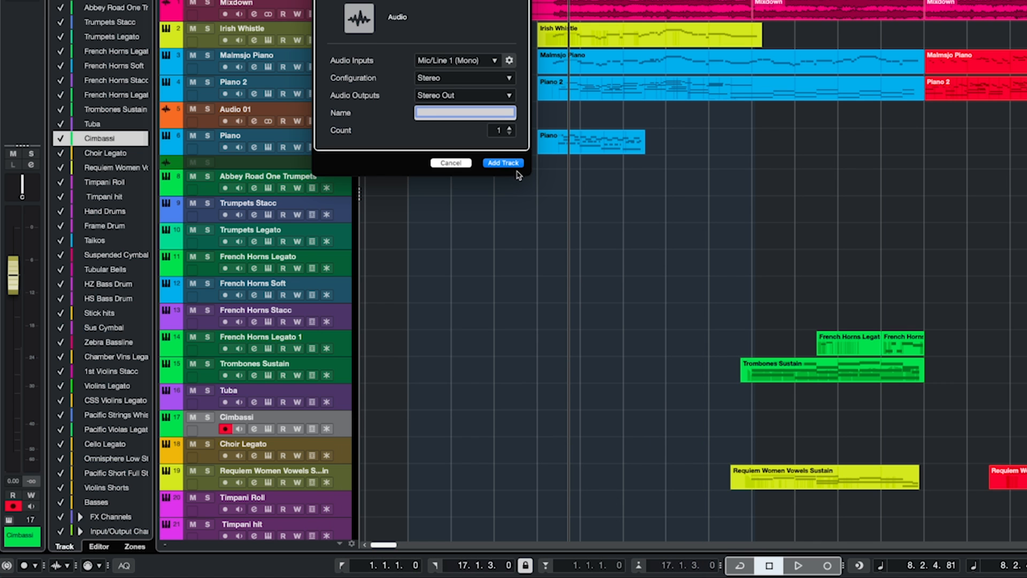
click(503, 162)
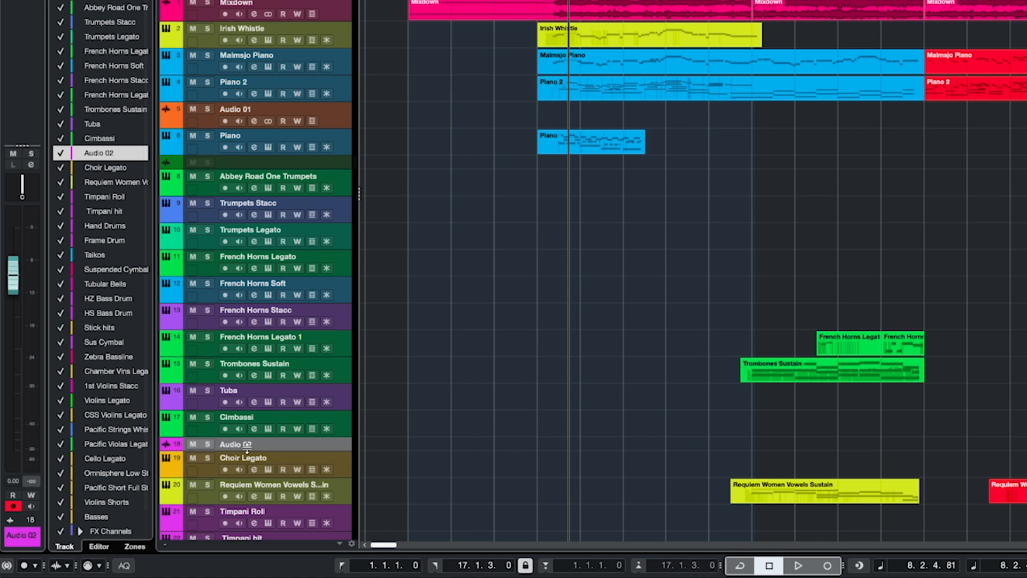
right_click(235, 444)
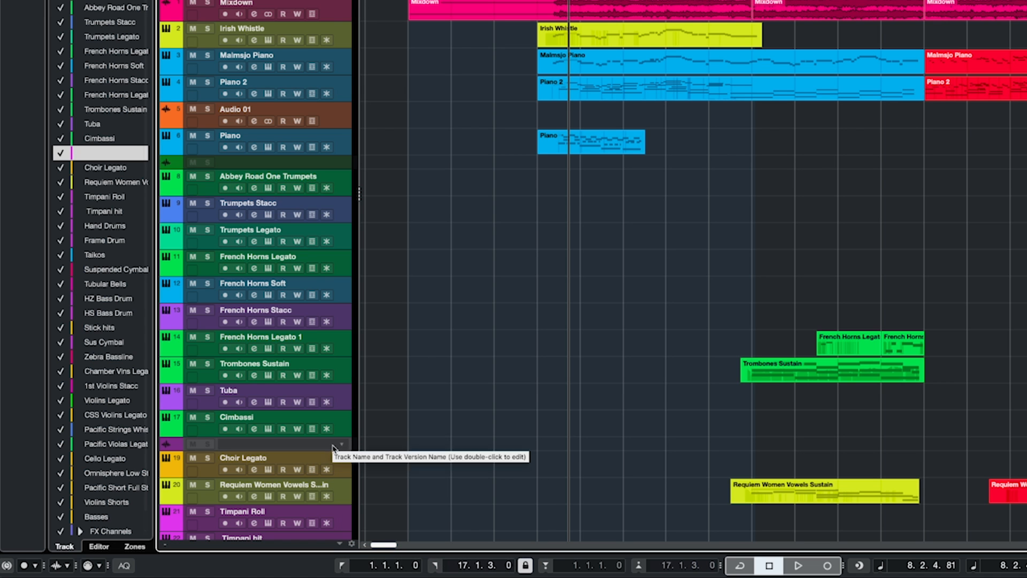
scroll(down, 3)
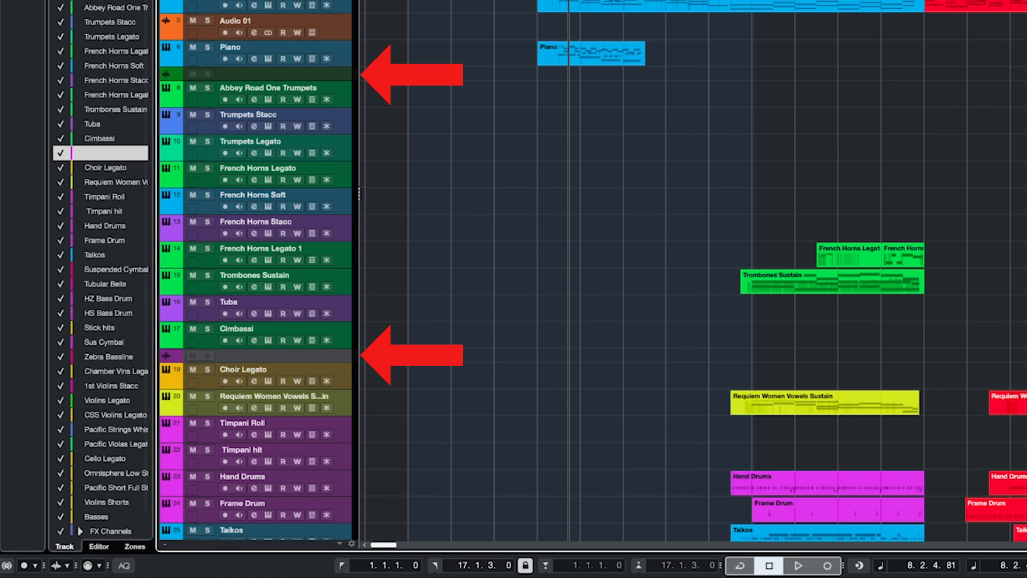
mouse_move(367, 333)
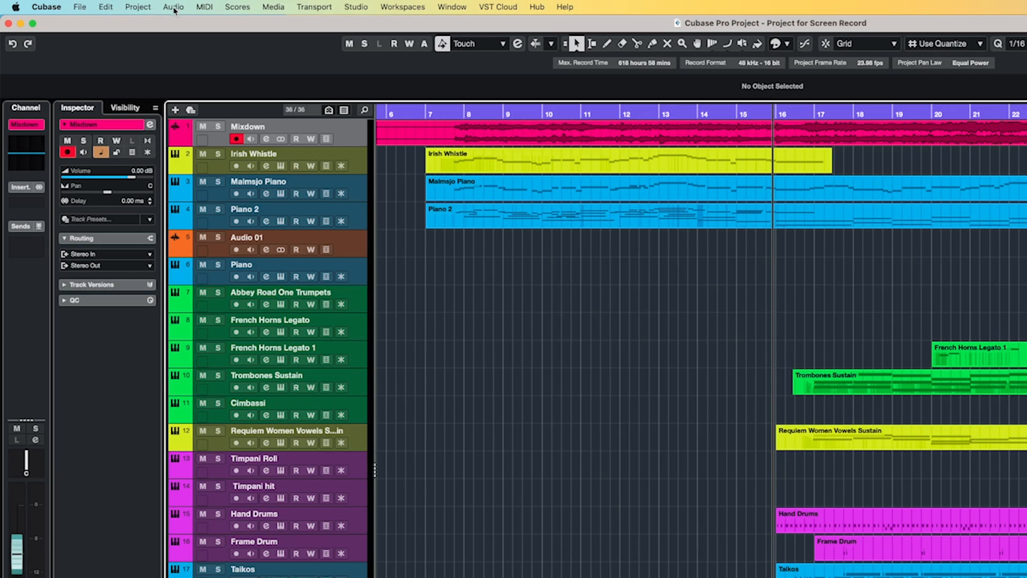
Add a Chord Track at the top and draw an undefined chord event at bar 17
click(138, 7)
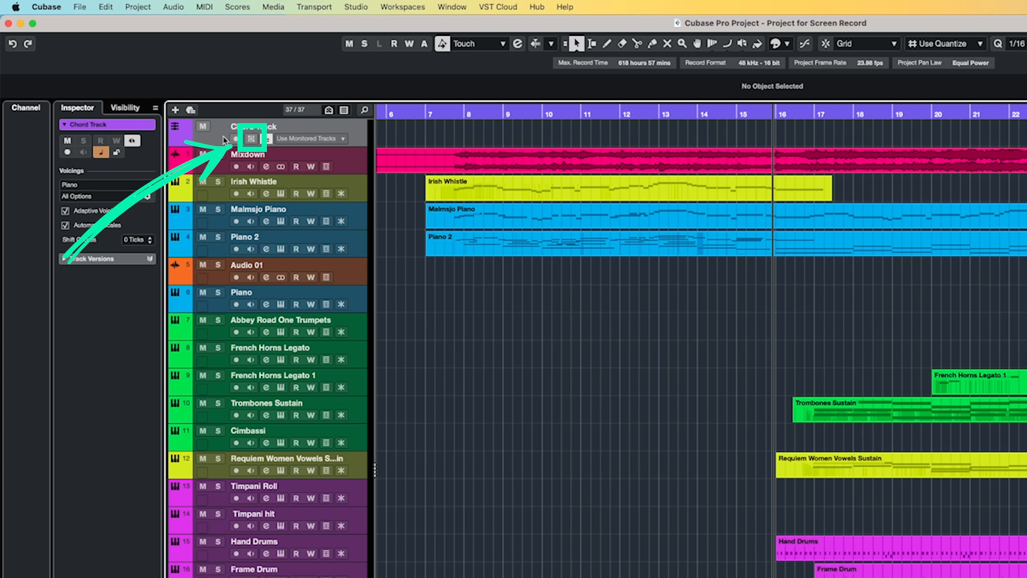
click(203, 126)
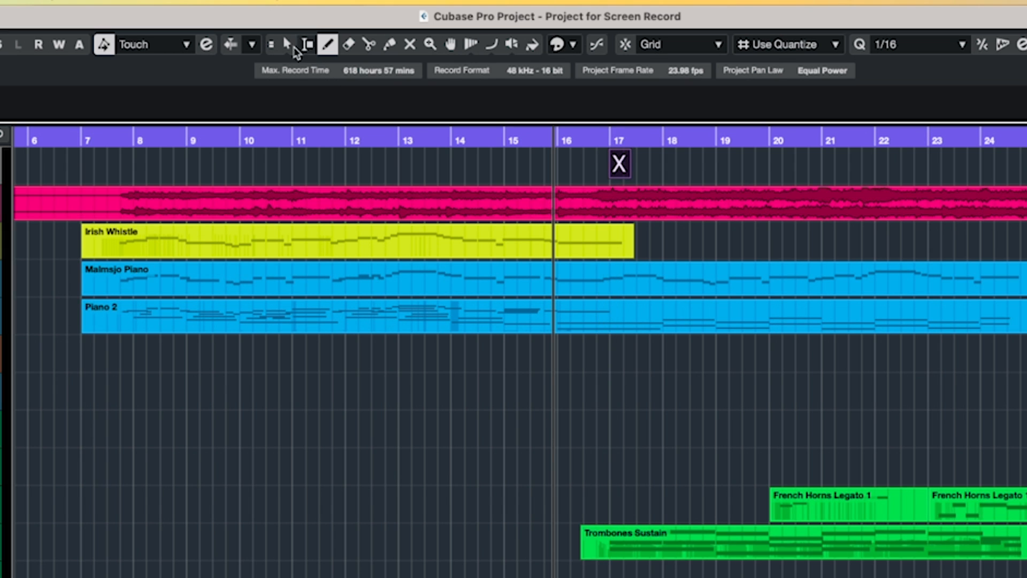
Define the bar-17 chord event as D minor in the Chord Editor
click(287, 44)
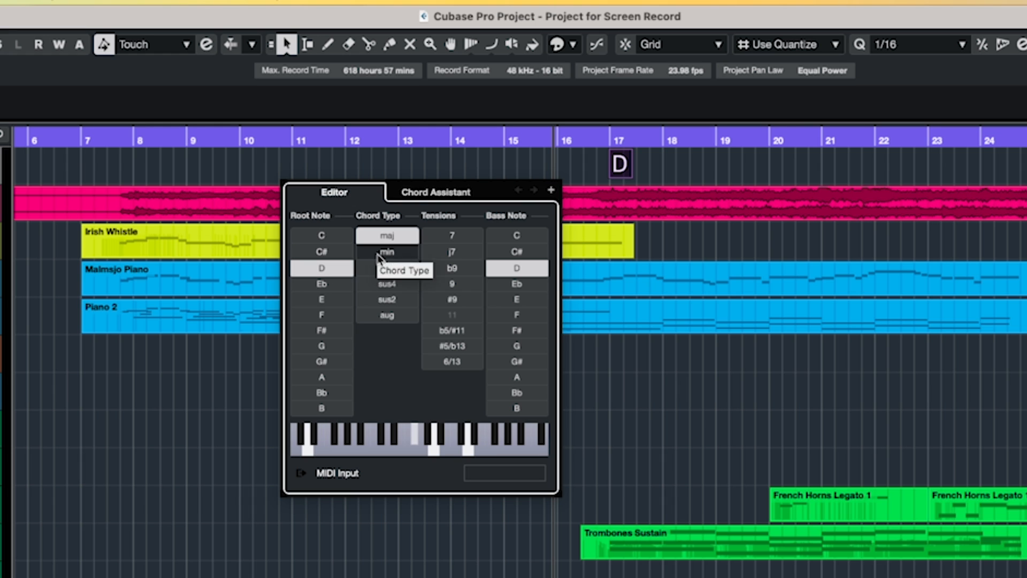
click(386, 252)
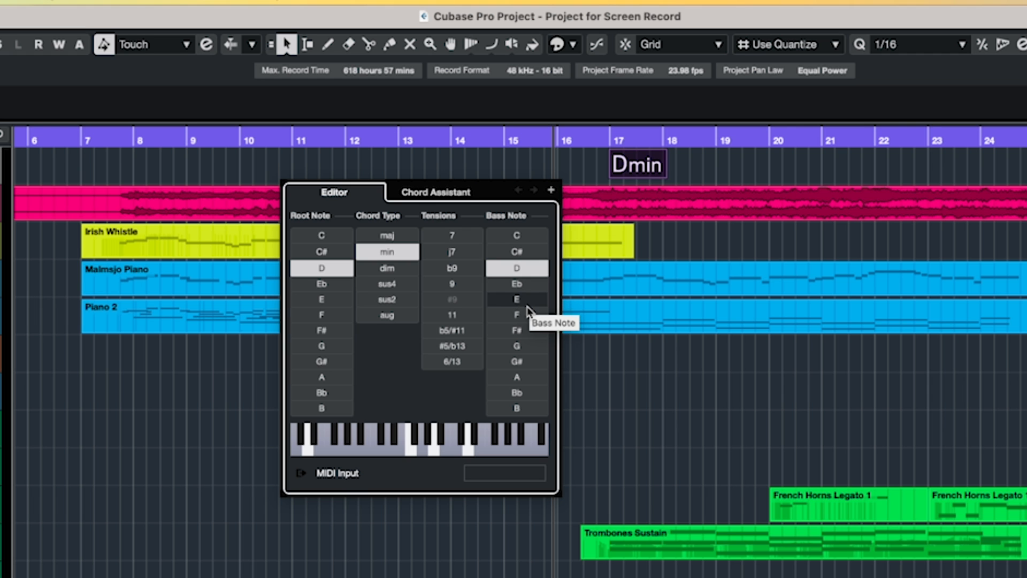
click(394, 167)
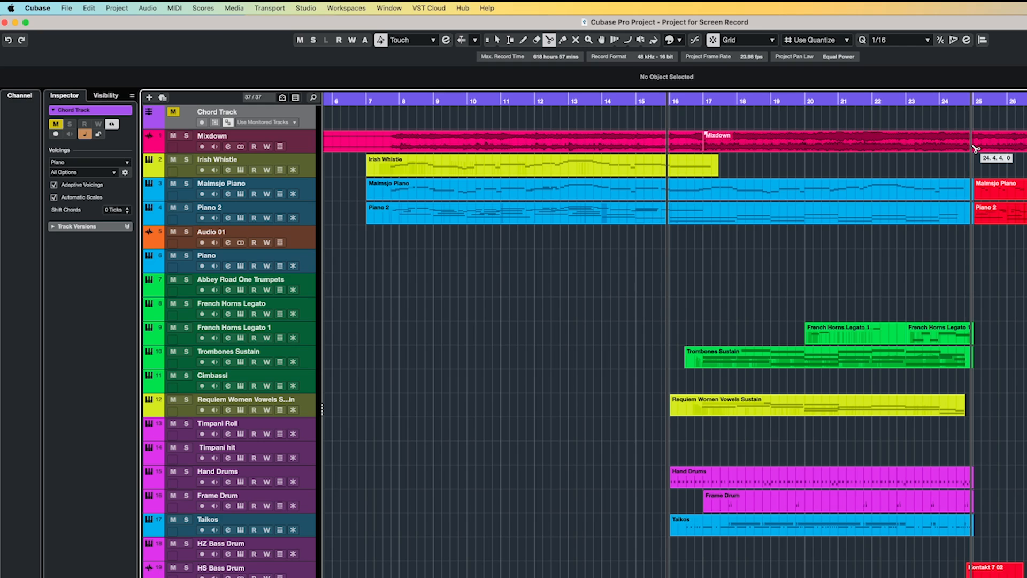
click(116, 8)
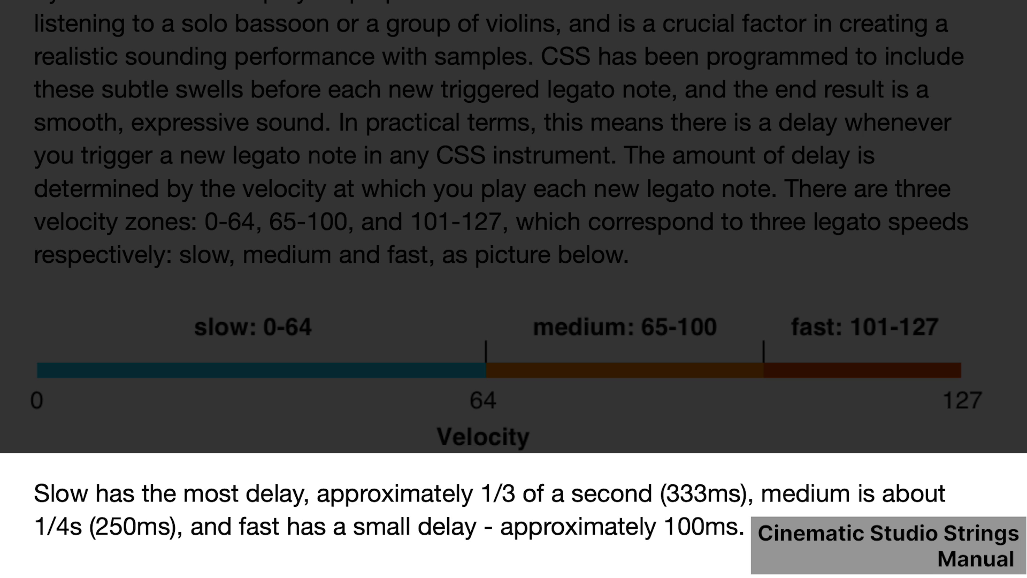
Inspect the CSS Violins Legato part in its editor and return to the arrangement
double_click(705, 493)
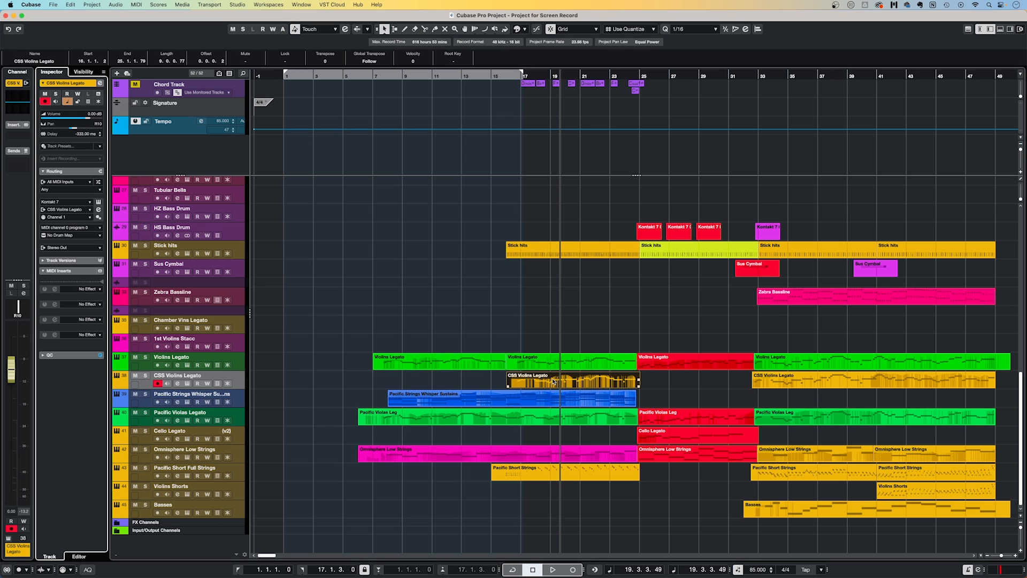
double_click(570, 380)
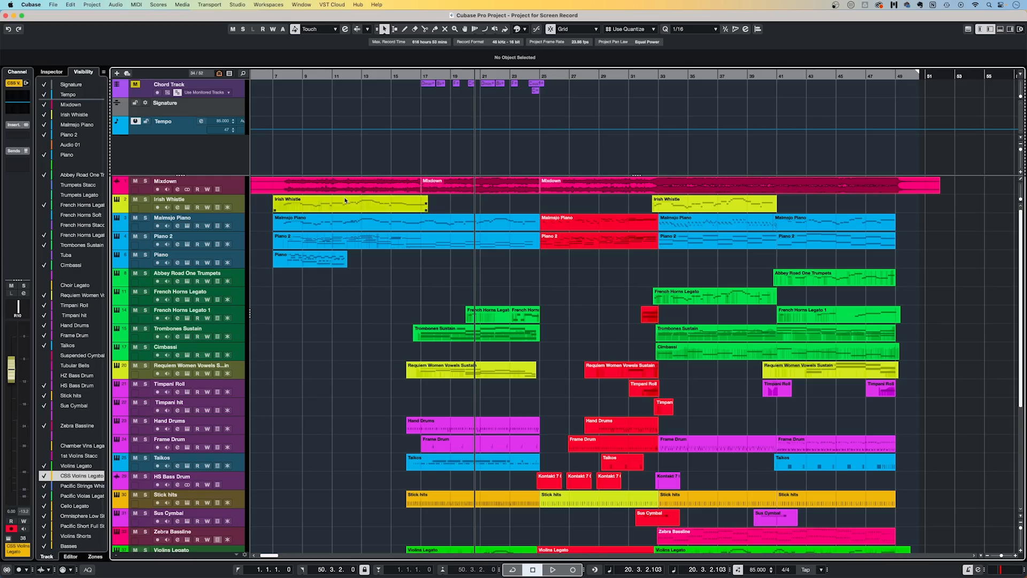
click(349, 204)
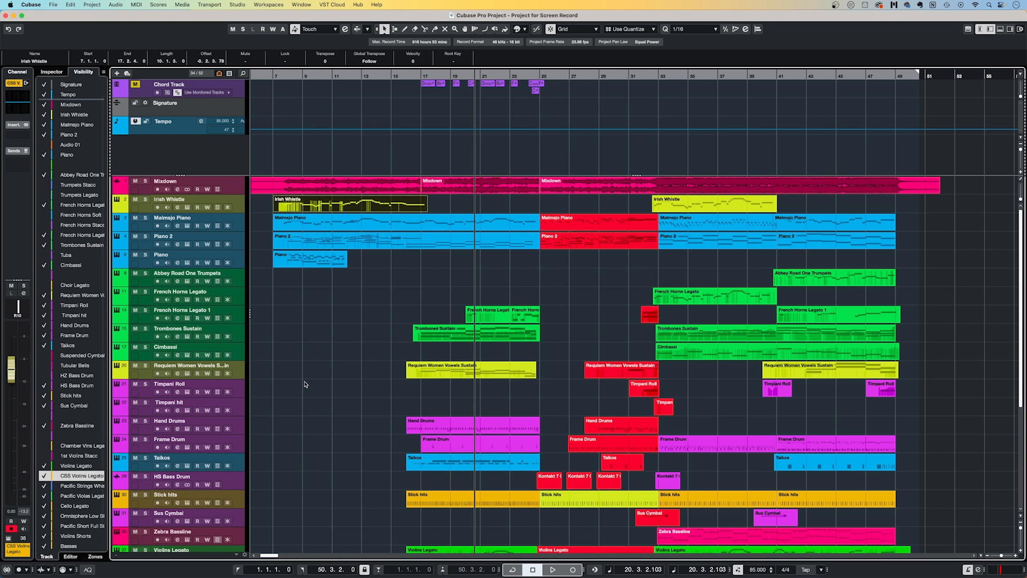
scroll(down, 3)
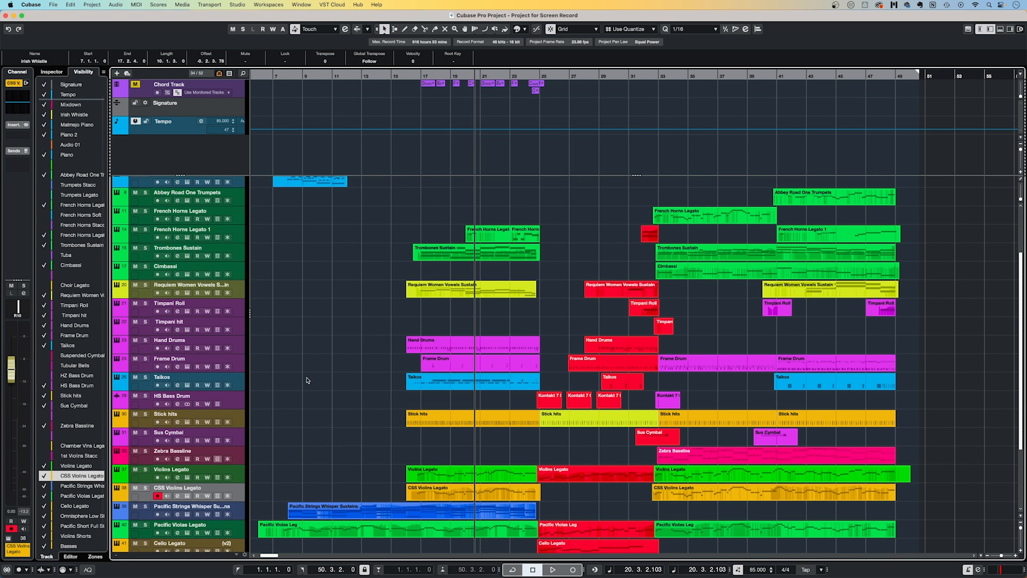
click(170, 469)
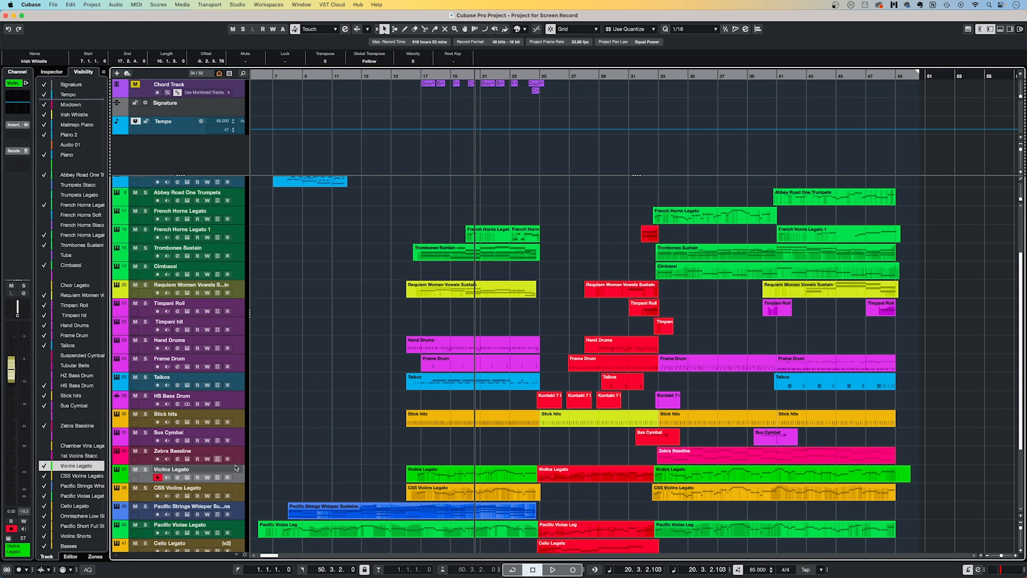
click(69, 5)
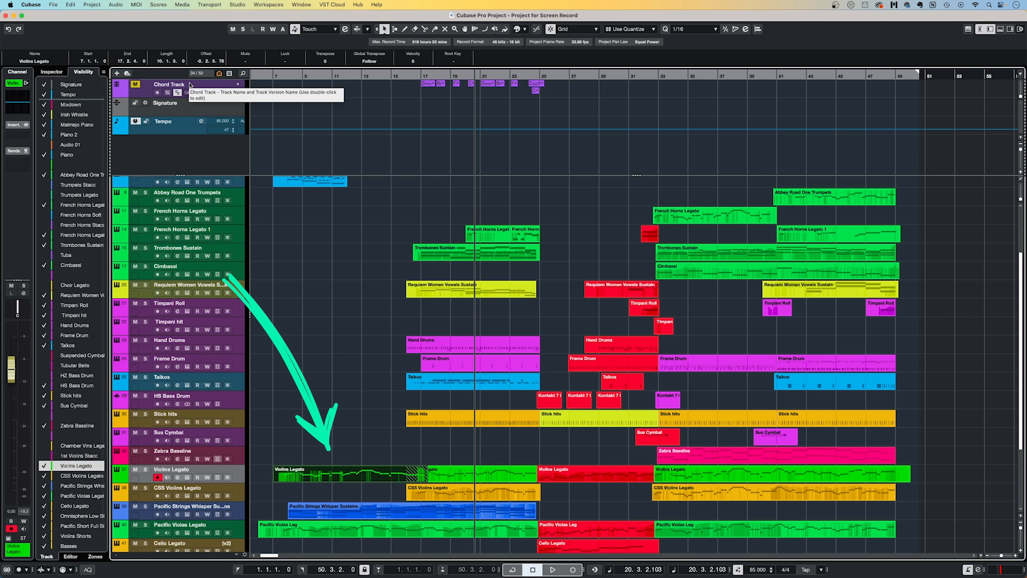
key(alt+v)
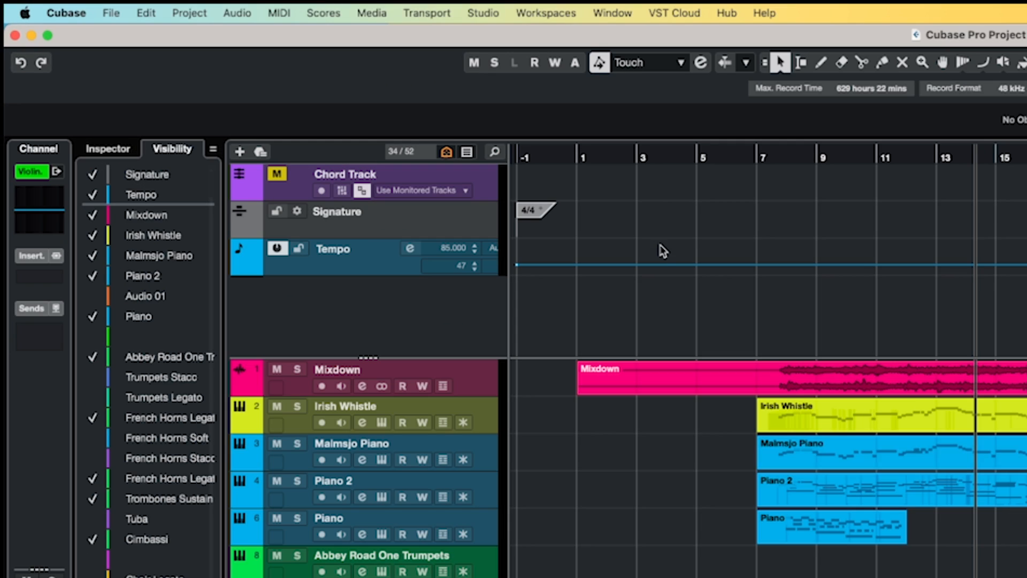
Paste the copied section with its chord, signature and tempo events at bar 51
click(146, 13)
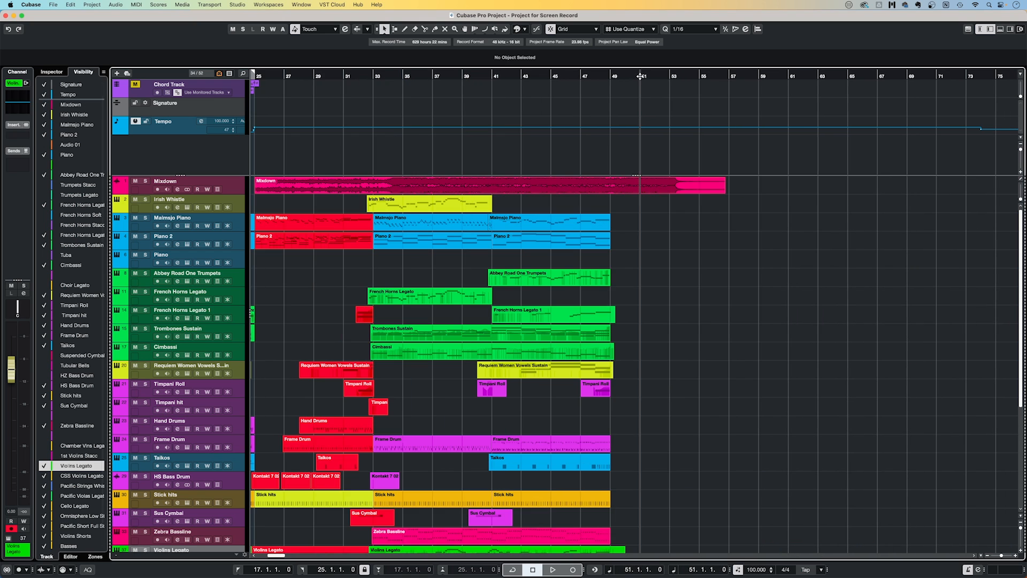
click(70, 4)
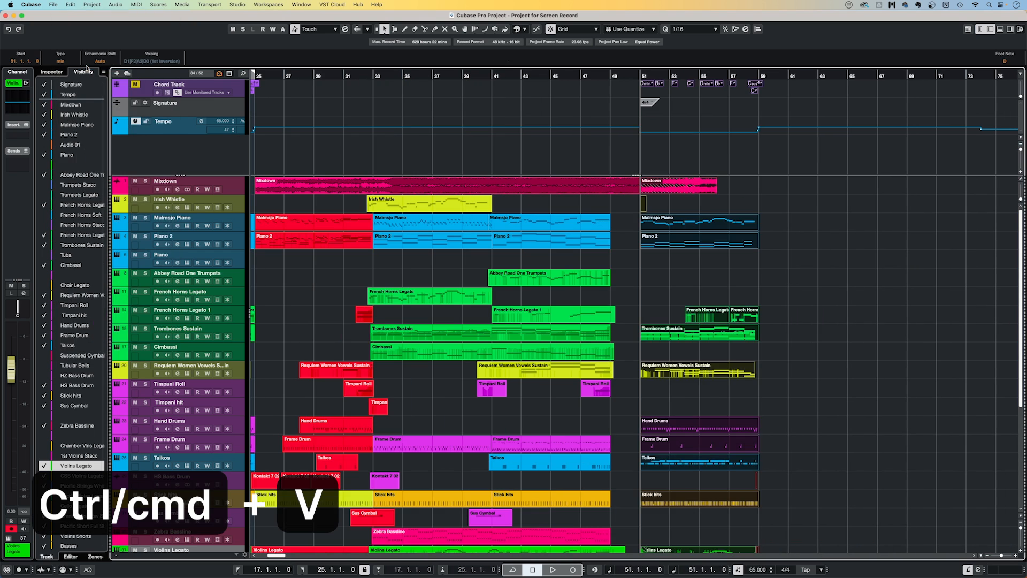
key(cmd+v)
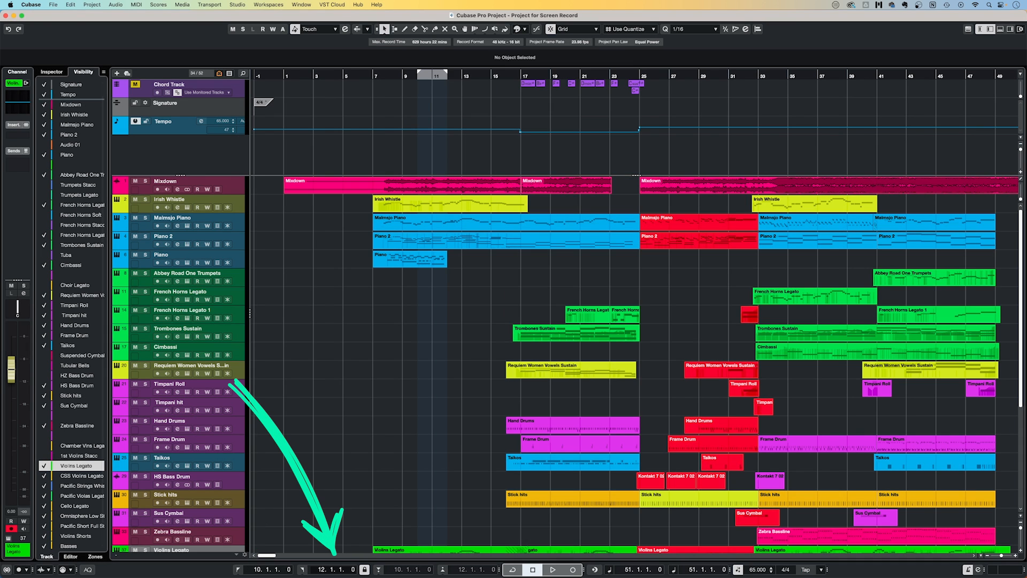
Set the locators to span 10.1.1.0 to 12.1.1.0
click(70, 5)
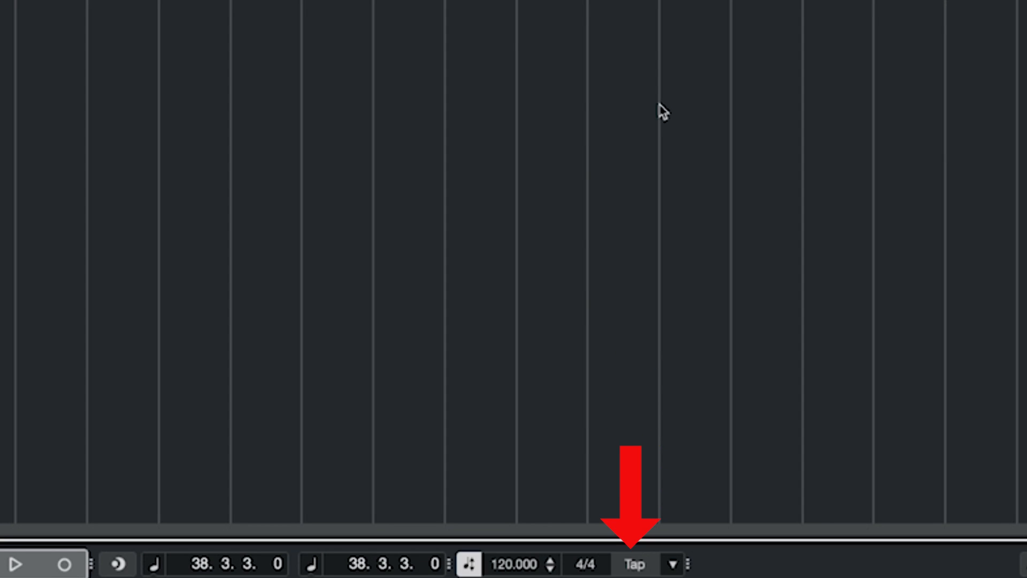
Tap along to playback so the project tempo settles around 84.5 BPM
click(22, 564)
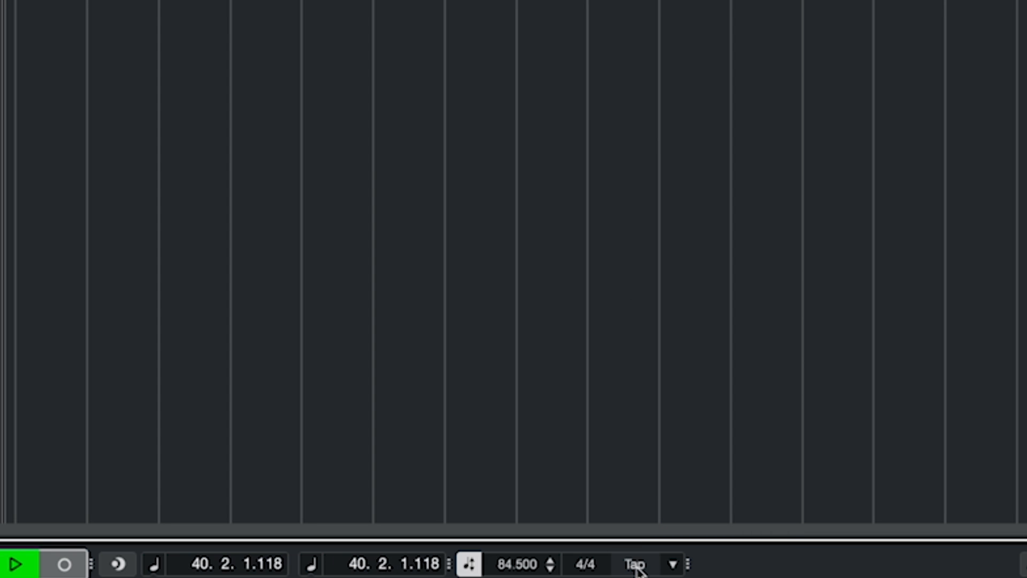
click(634, 564)
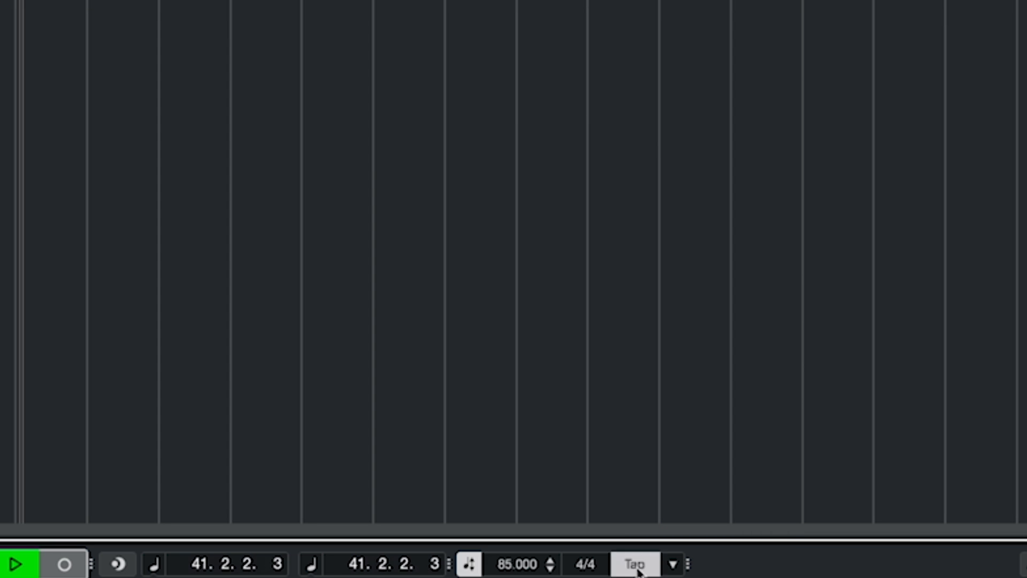
click(635, 564)
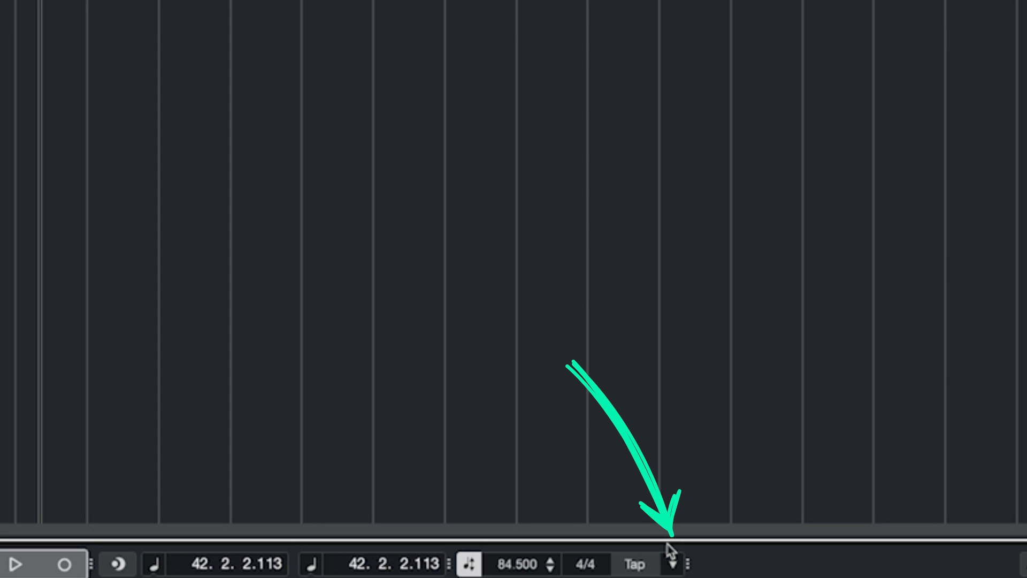
Switch Tap mode to 'Insert tempo event at cursor position'
click(673, 564)
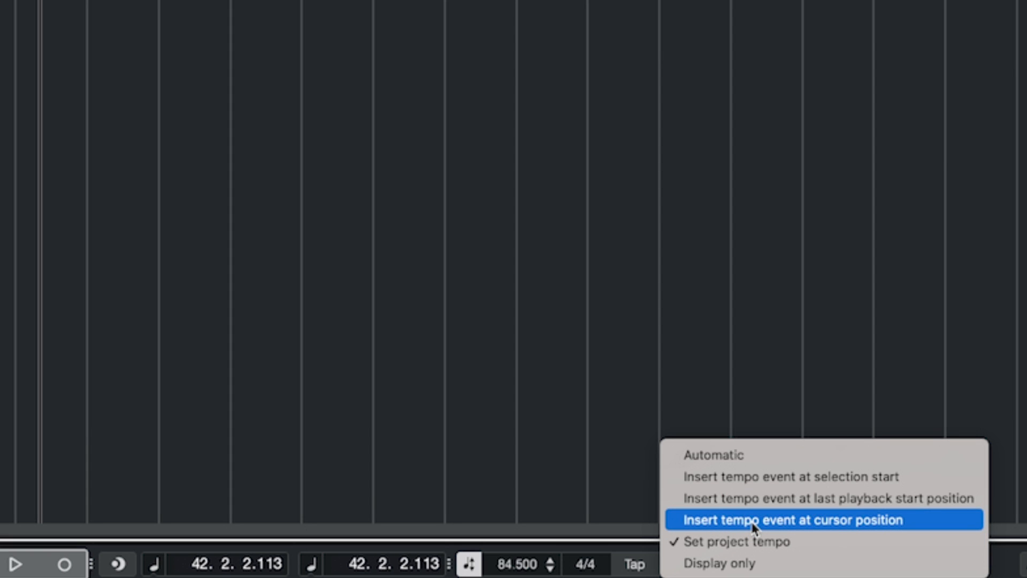
click(789, 520)
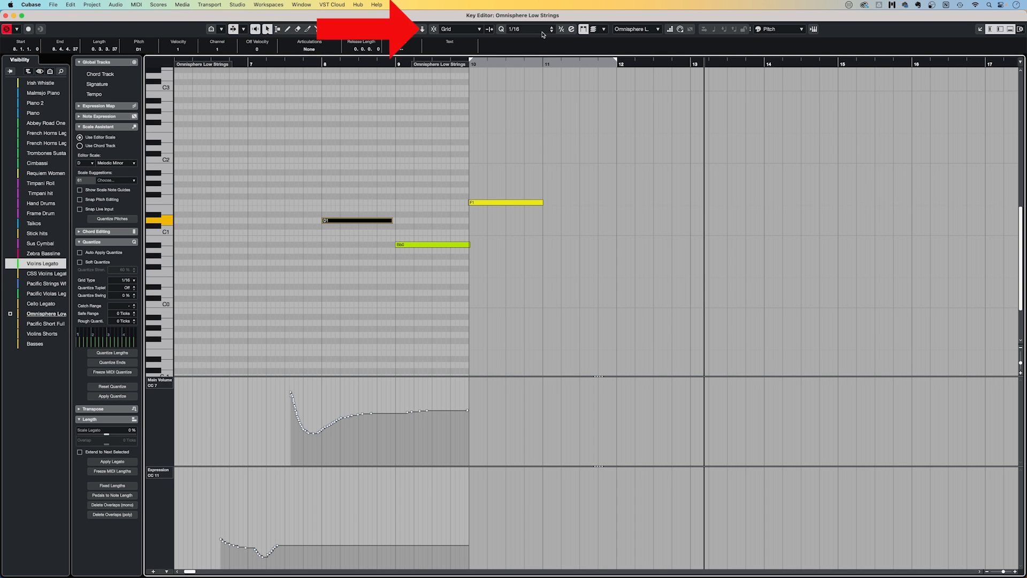
Set the Omnisphere Low Strings quantize grid to 1/8 and return to the project window
click(535, 29)
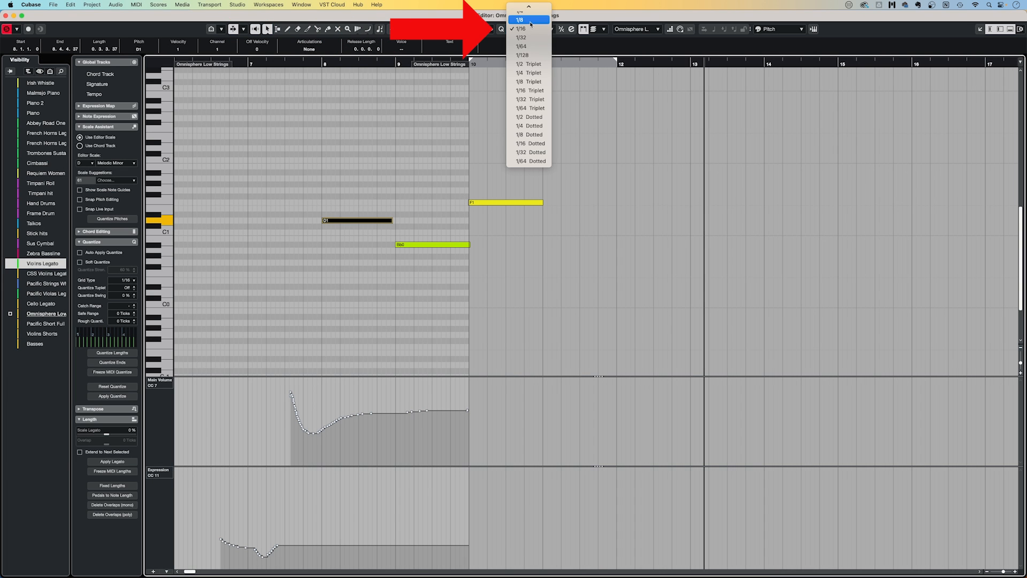
click(520, 20)
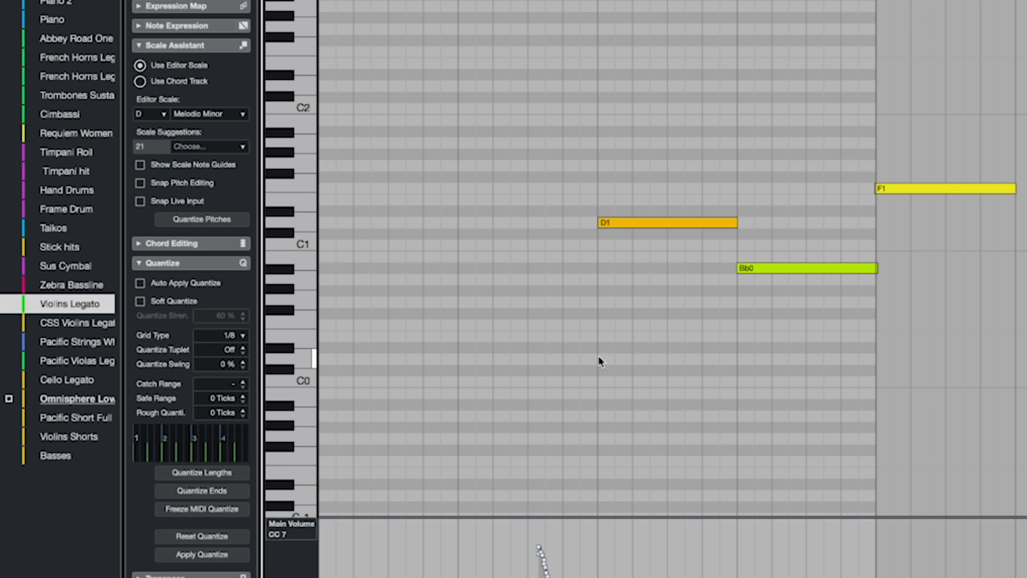
key(shift+q)
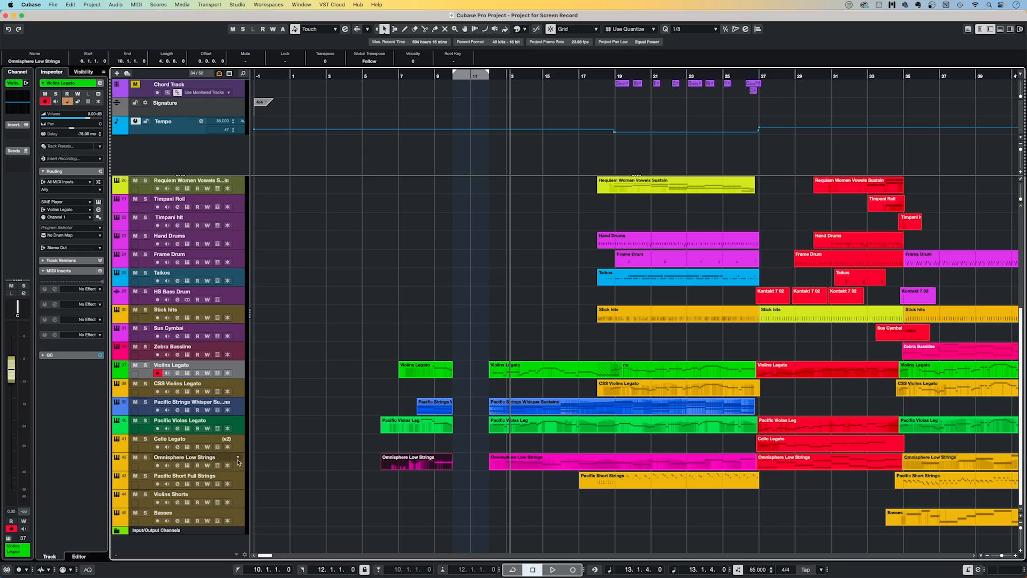
Set the locators to span bars 17 to 25
right_click(184, 457)
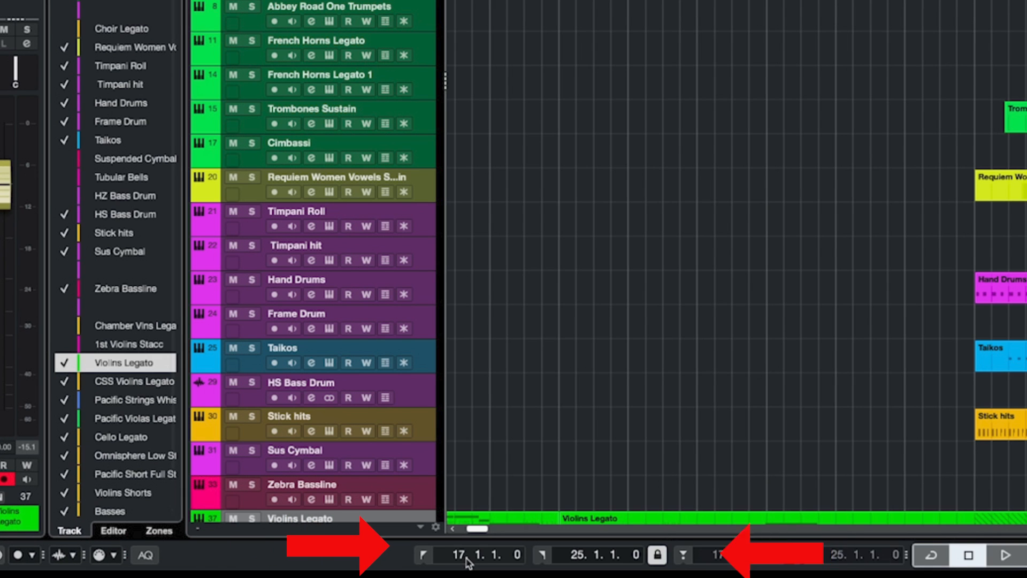
Lock the locator range and enable cycle playback over bars 17 to 25
click(480, 555)
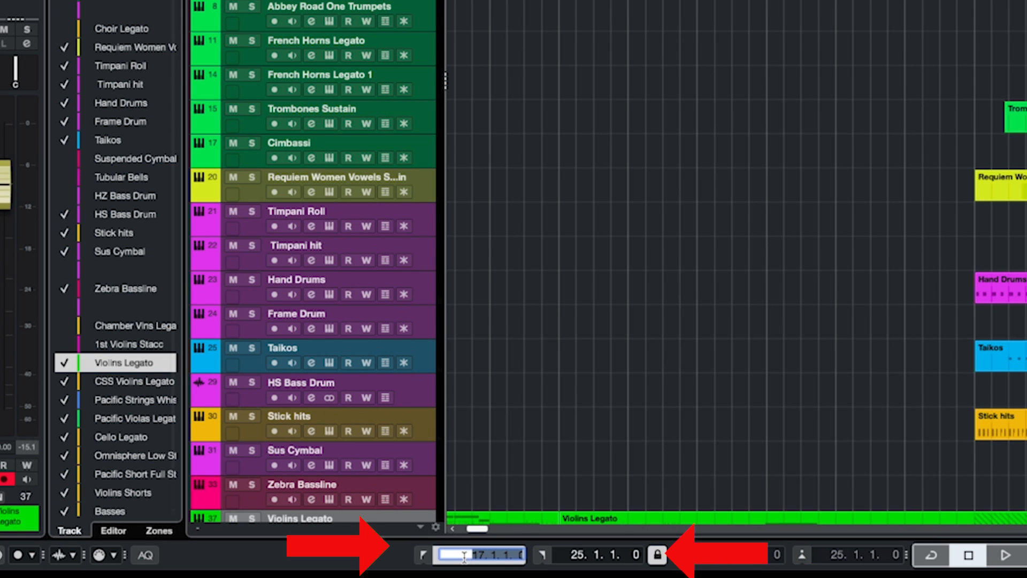
click(597, 555)
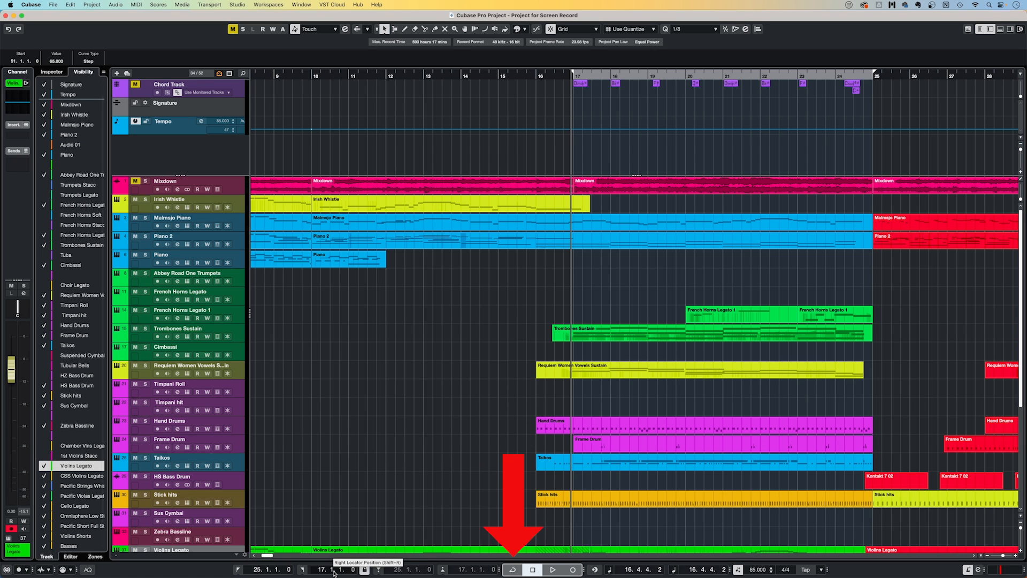
click(513, 568)
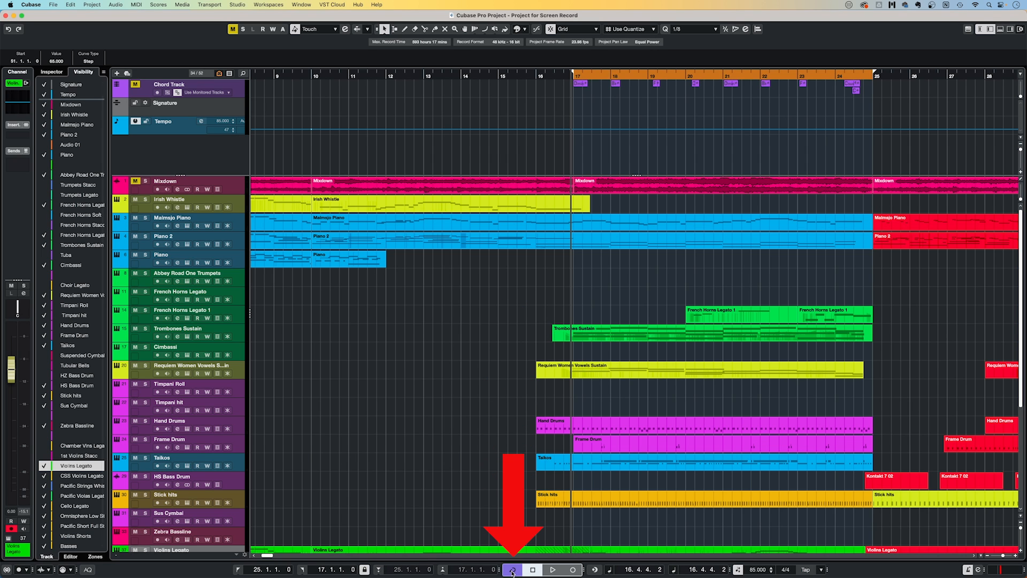
click(552, 568)
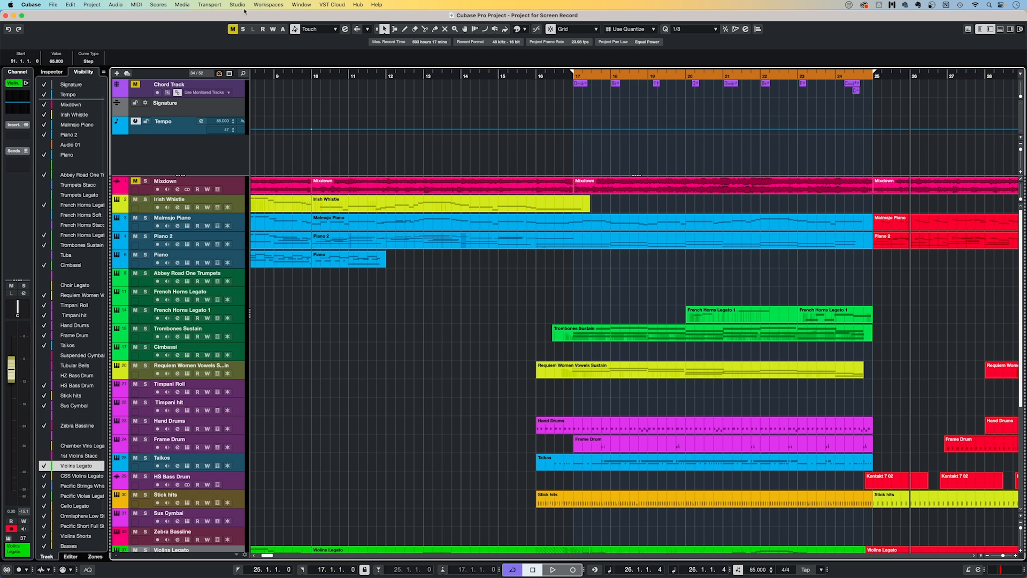
click(209, 5)
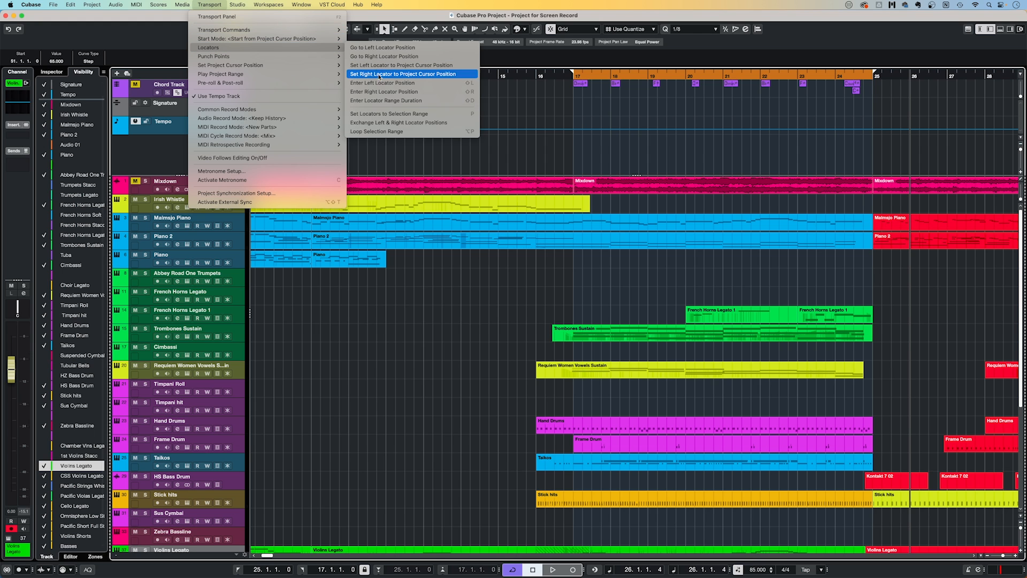
mouse_move(410, 122)
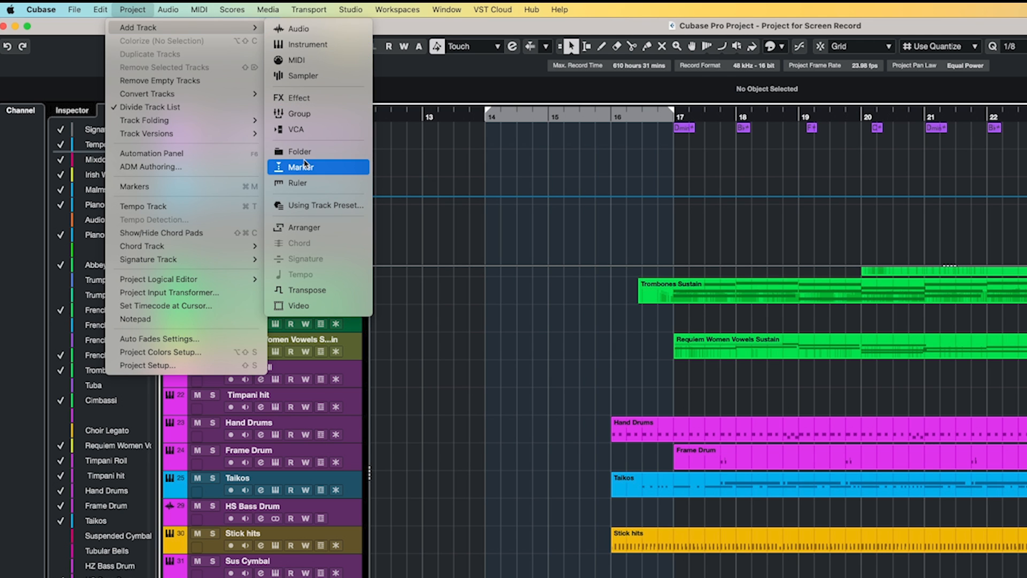
Add a Marker track to the project and bring up the Markers window (Cmd+M)
click(302, 167)
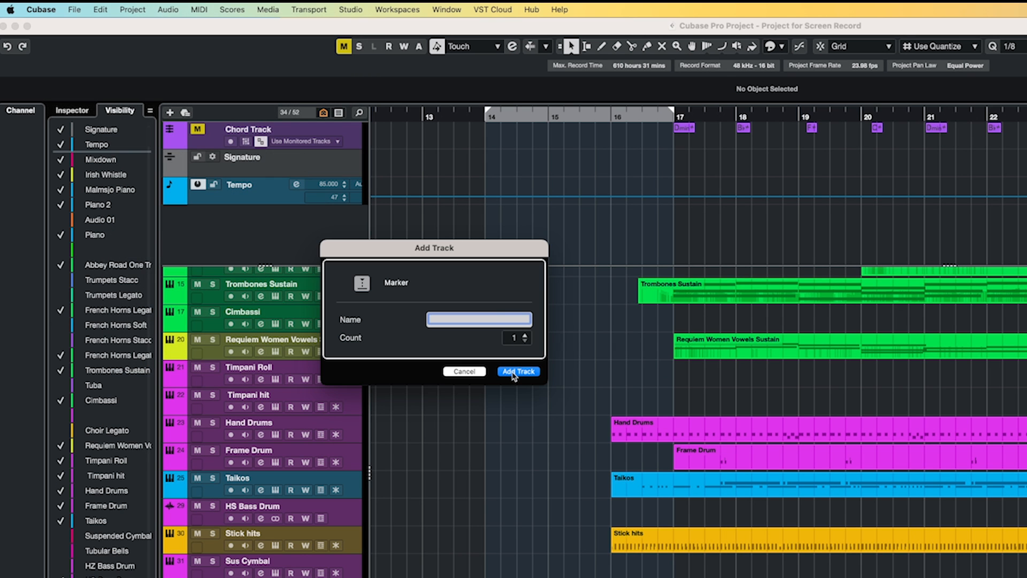
click(518, 372)
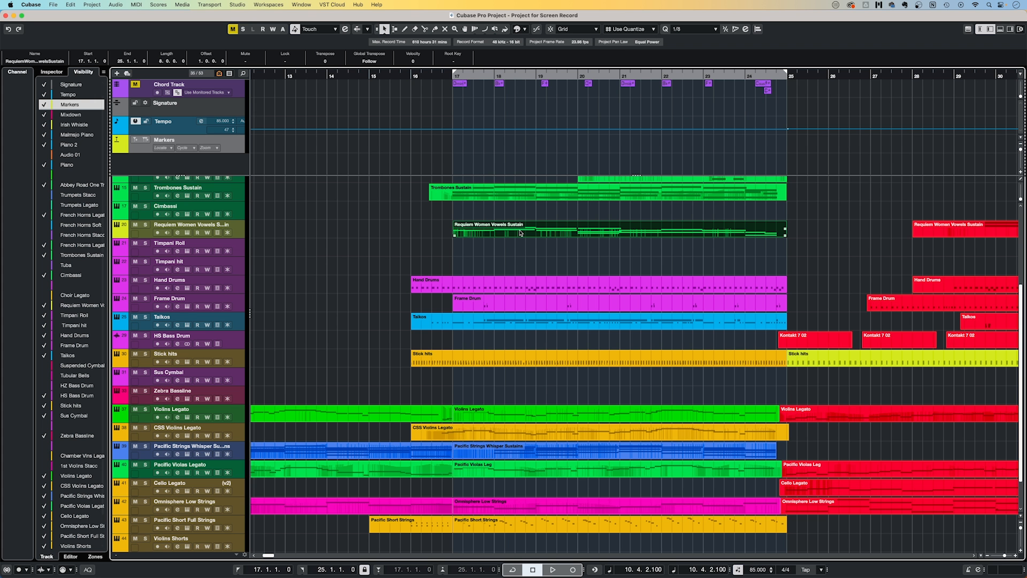
click(92, 4)
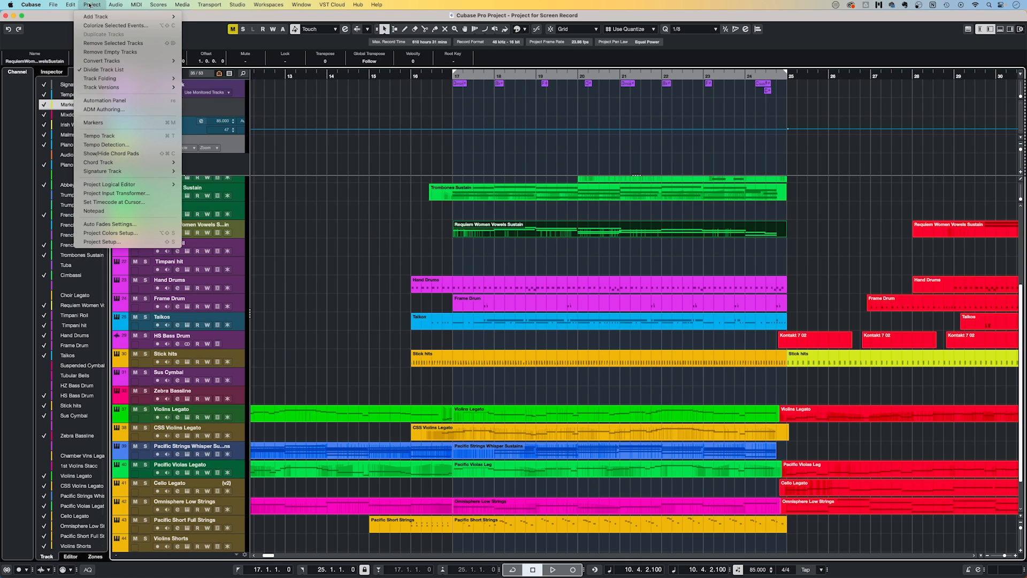
key(cmd+m)
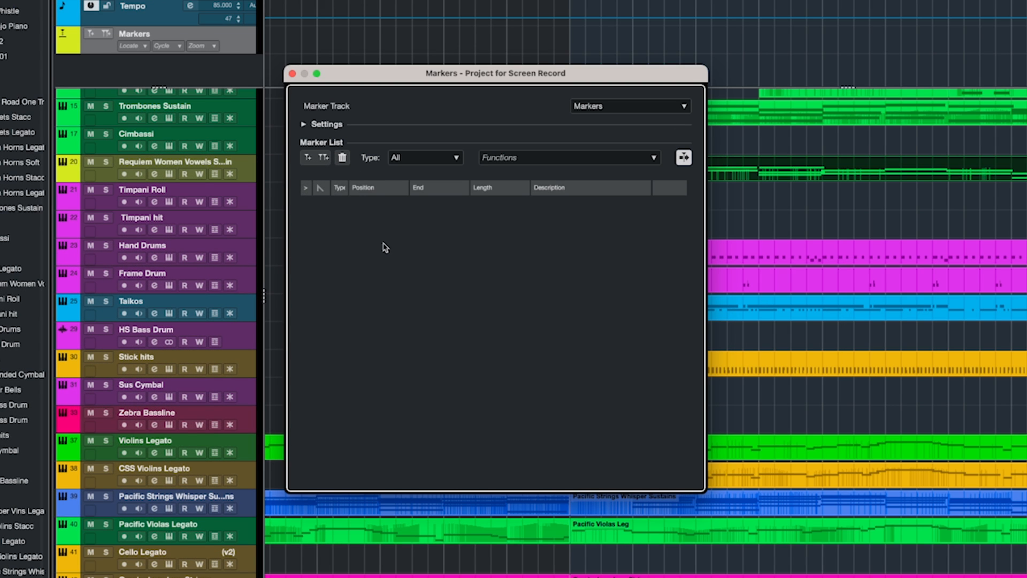
mouse_move(323, 157)
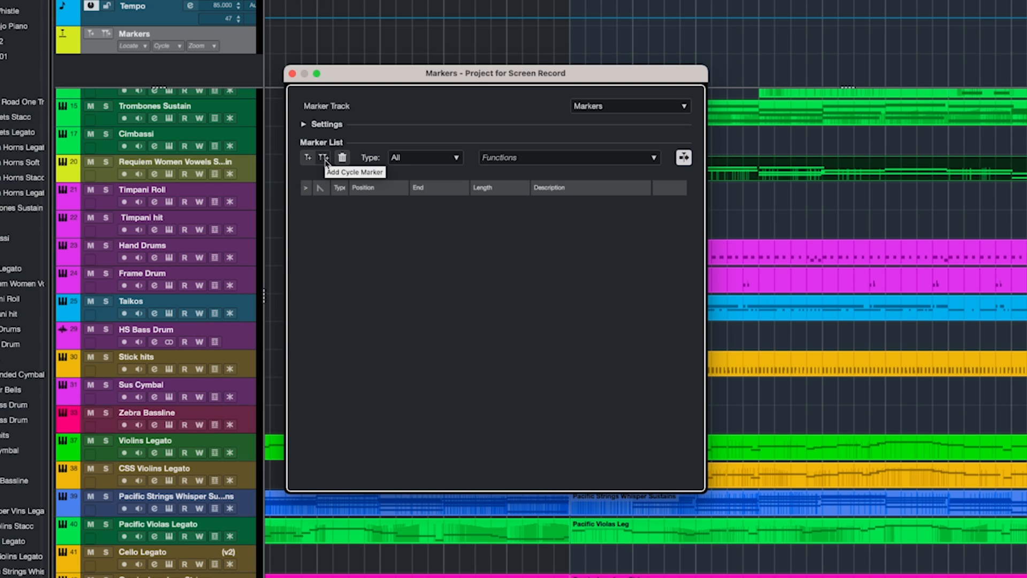
Add a cycle marker named 'A1 Section' over bars 17 to 25 and select it
click(323, 157)
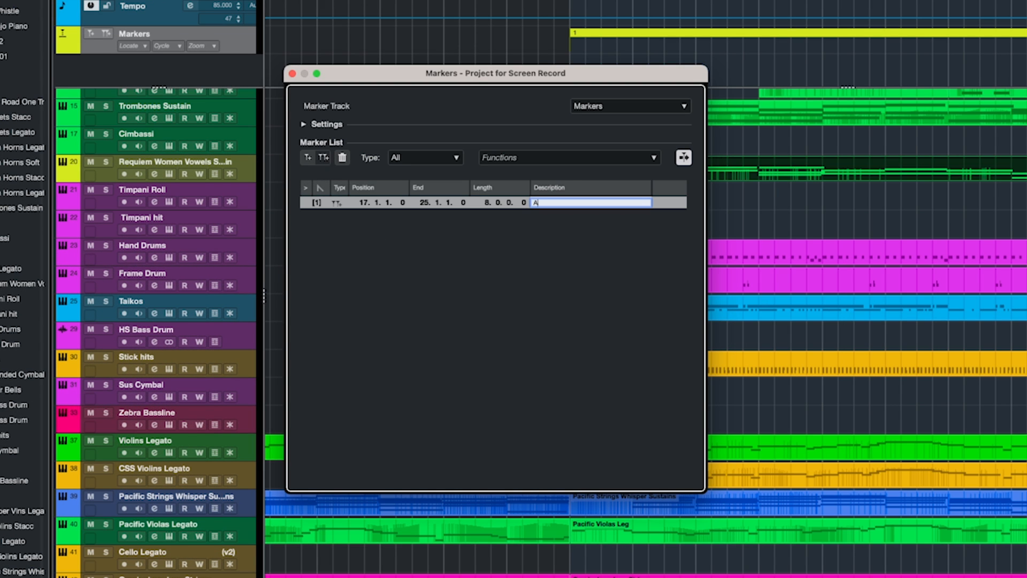
text(1 Section)
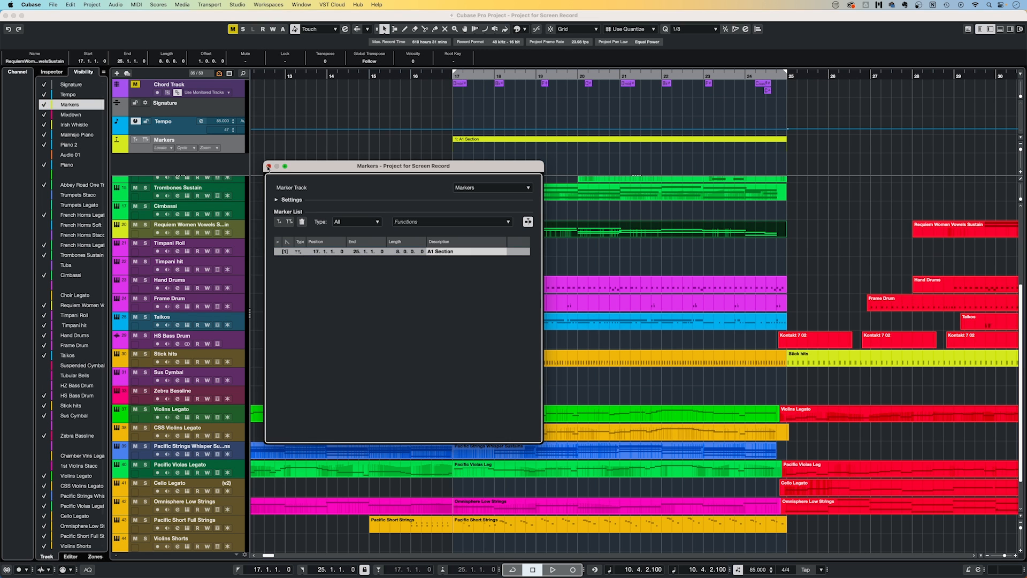
click(267, 166)
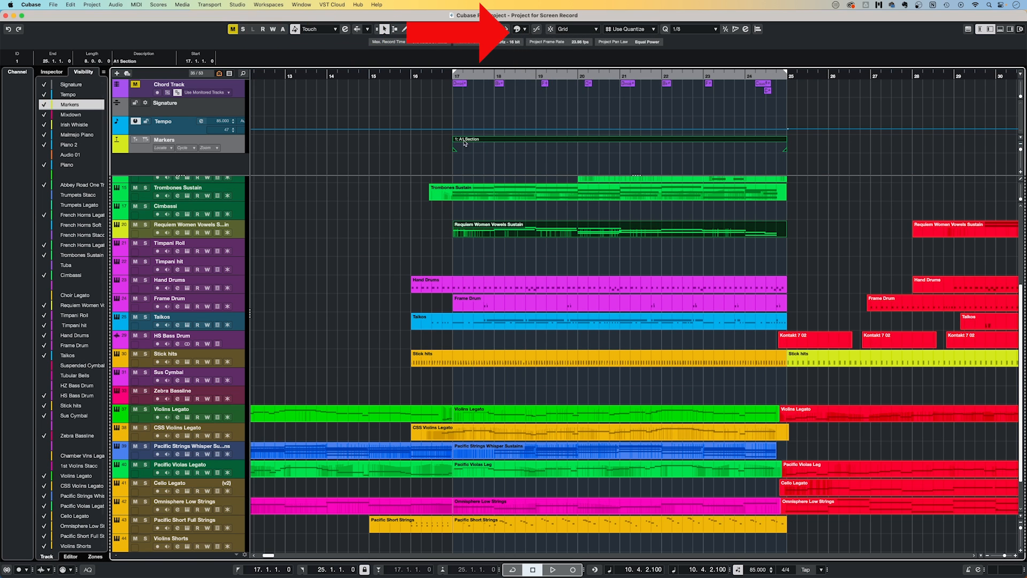
click(472, 140)
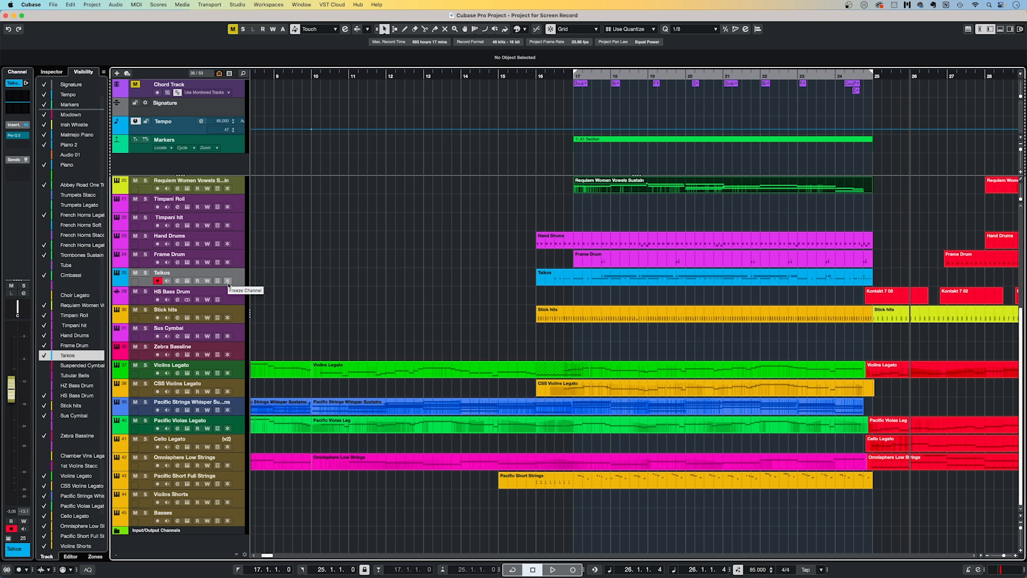
Add the Freeze control to the visible track controls via Track Controls Settings
right_click(190, 255)
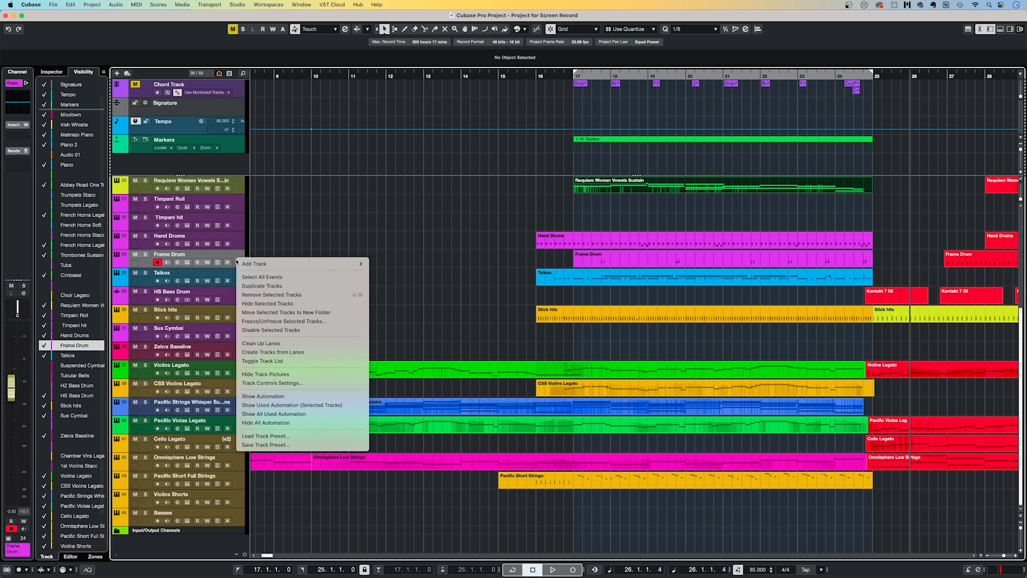
mouse_move(272, 383)
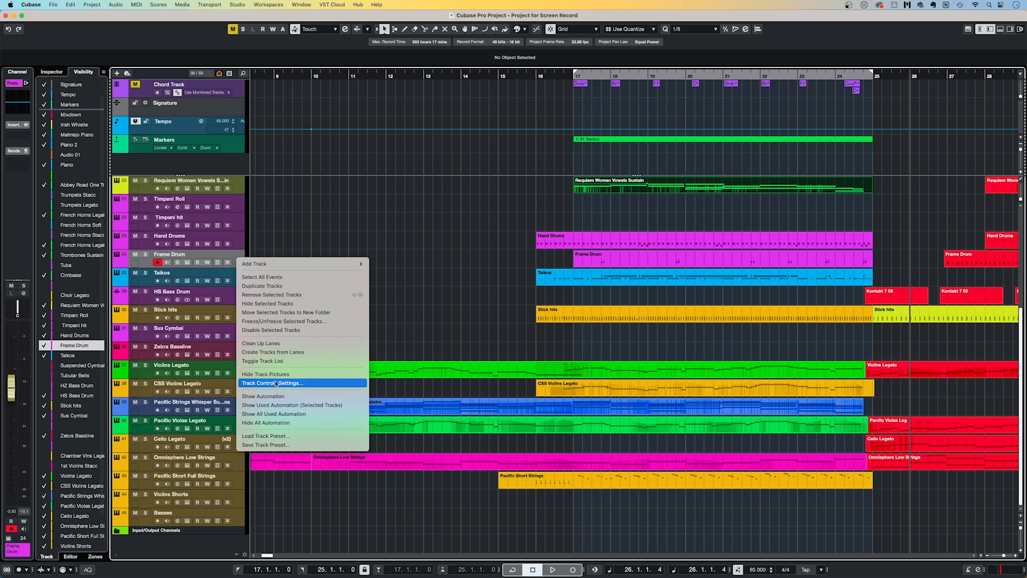
click(273, 383)
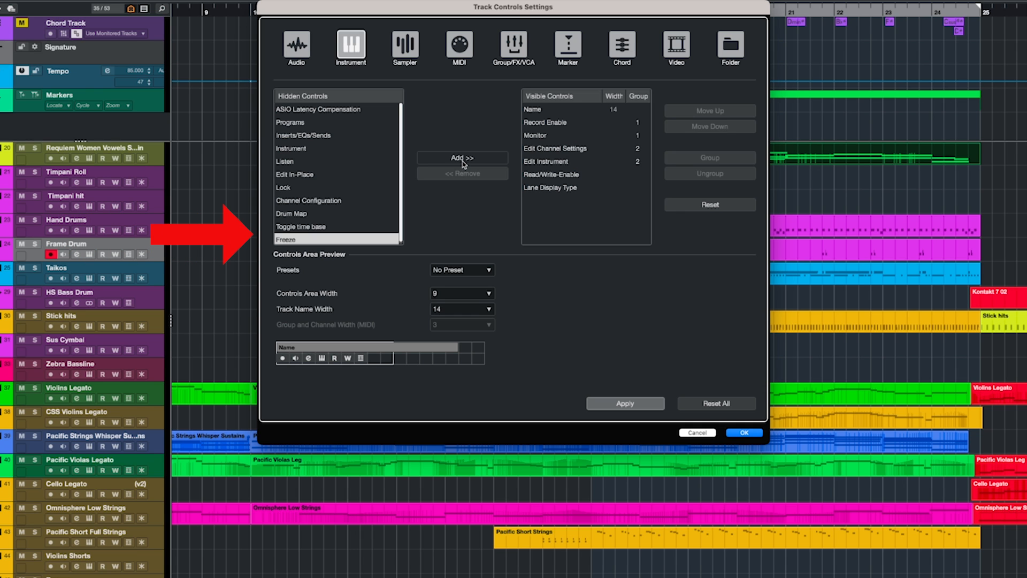
click(463, 159)
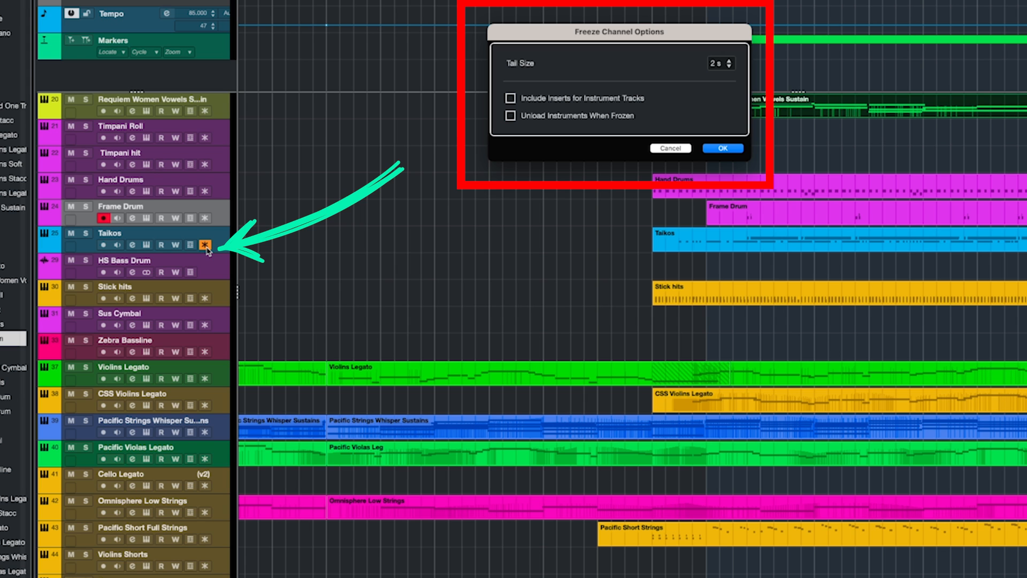
Freeze Taikos with Include Inserts and Unload Instruments When Frozen enabled
click(512, 97)
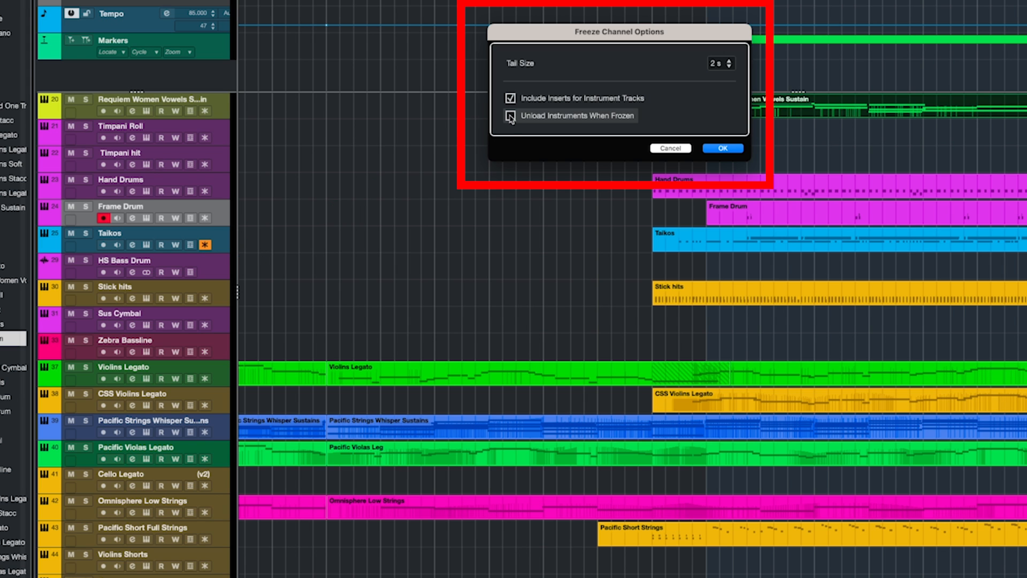
click(511, 115)
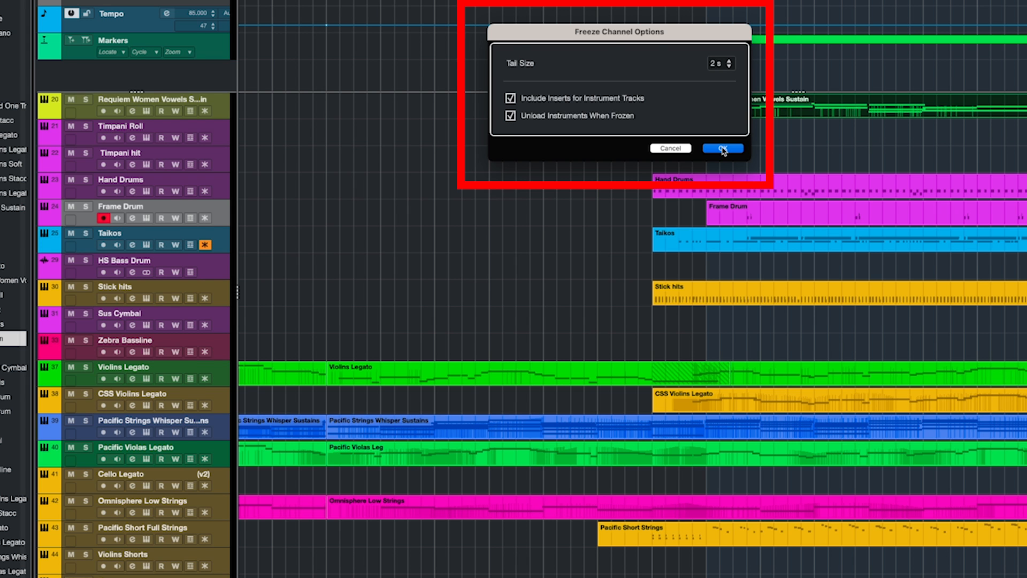
click(722, 148)
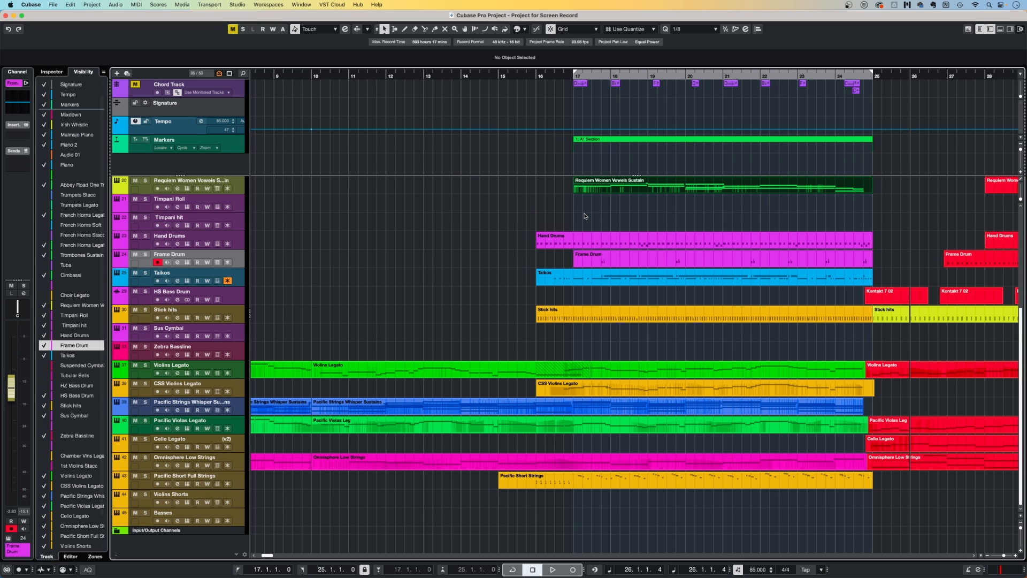
Unfreeze the Taikos track, keeping Delete Freeze Files selected
click(655, 258)
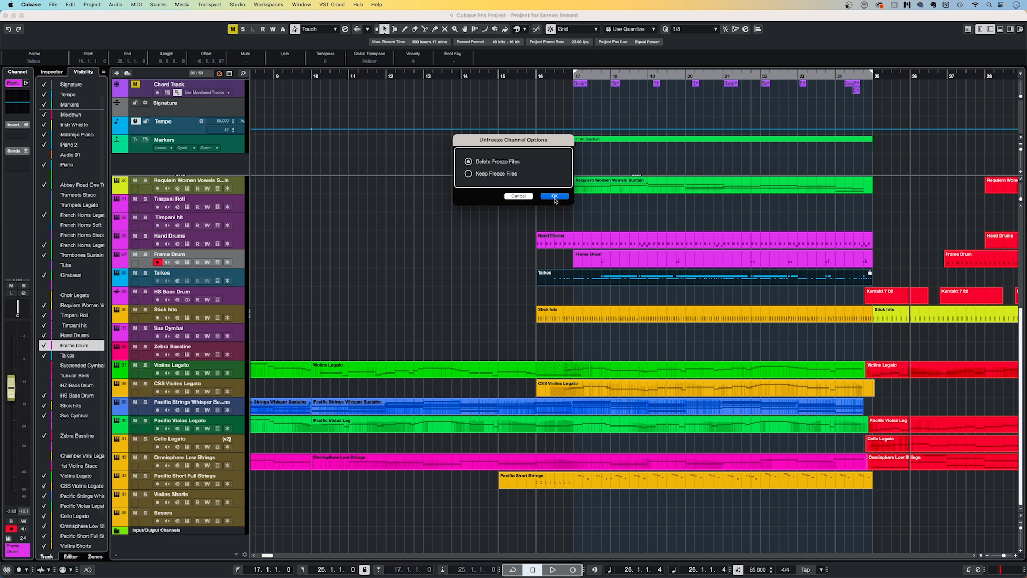
click(69, 4)
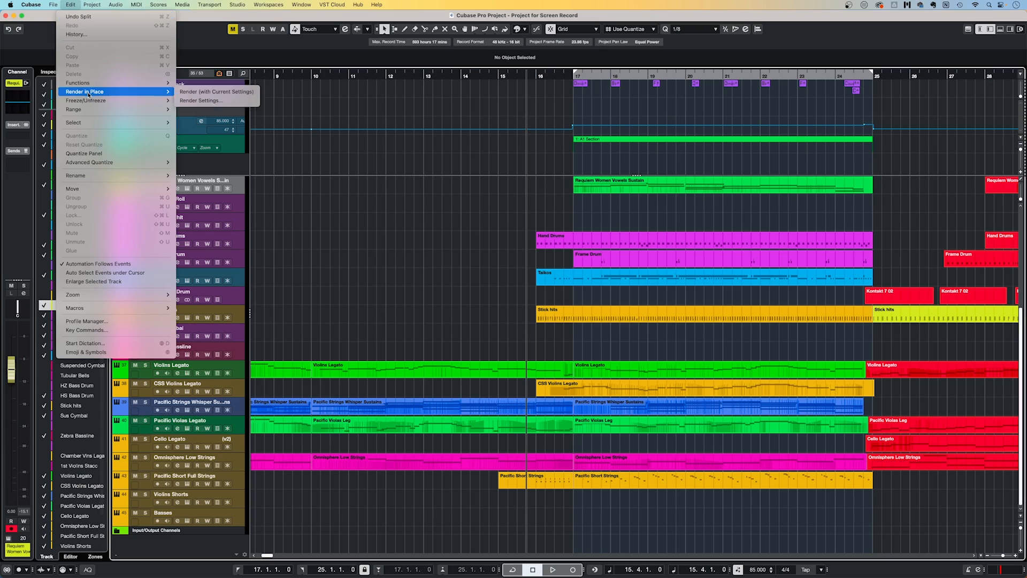
mouse_move(74, 122)
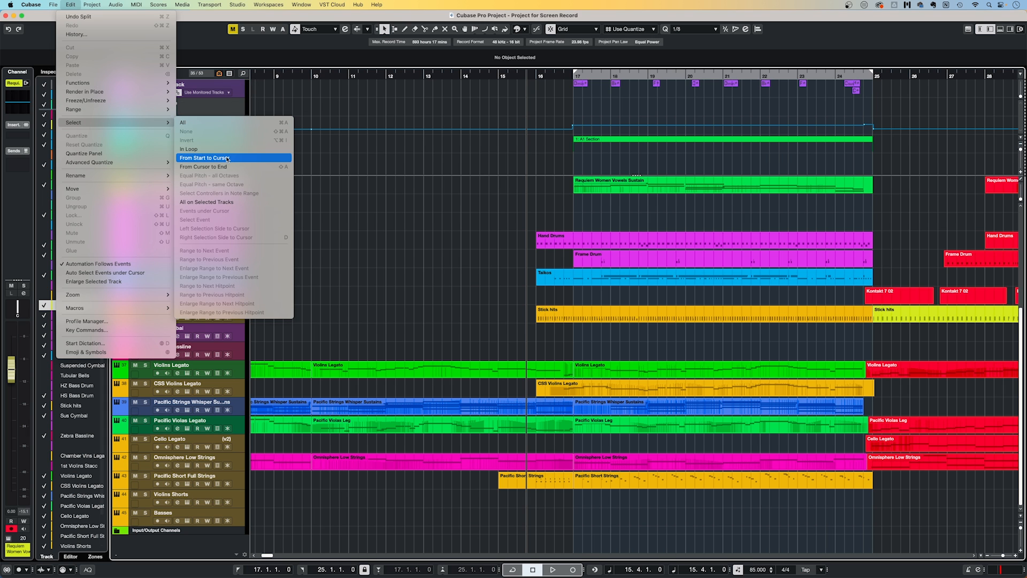
click(205, 158)
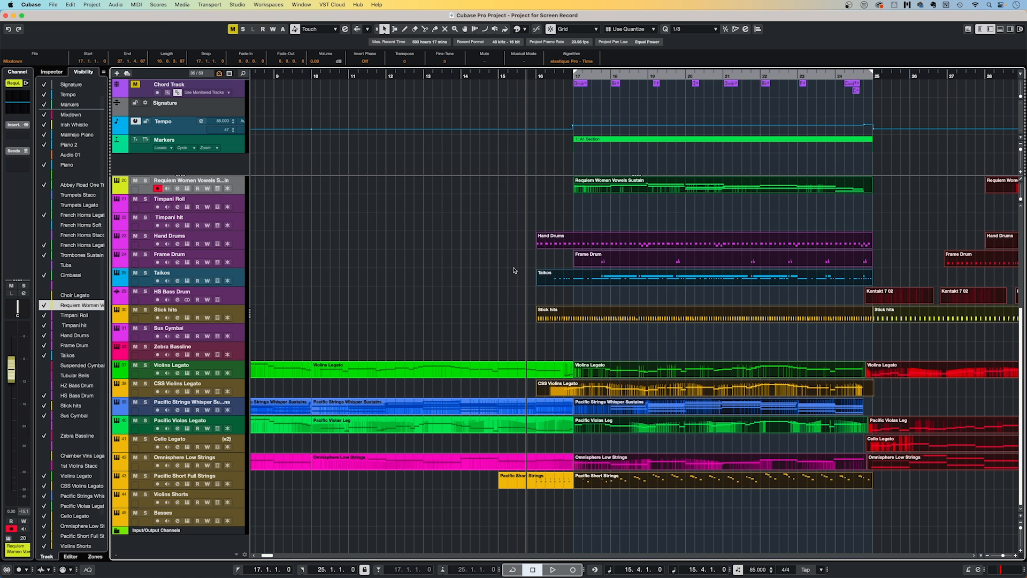
key(shift+a)
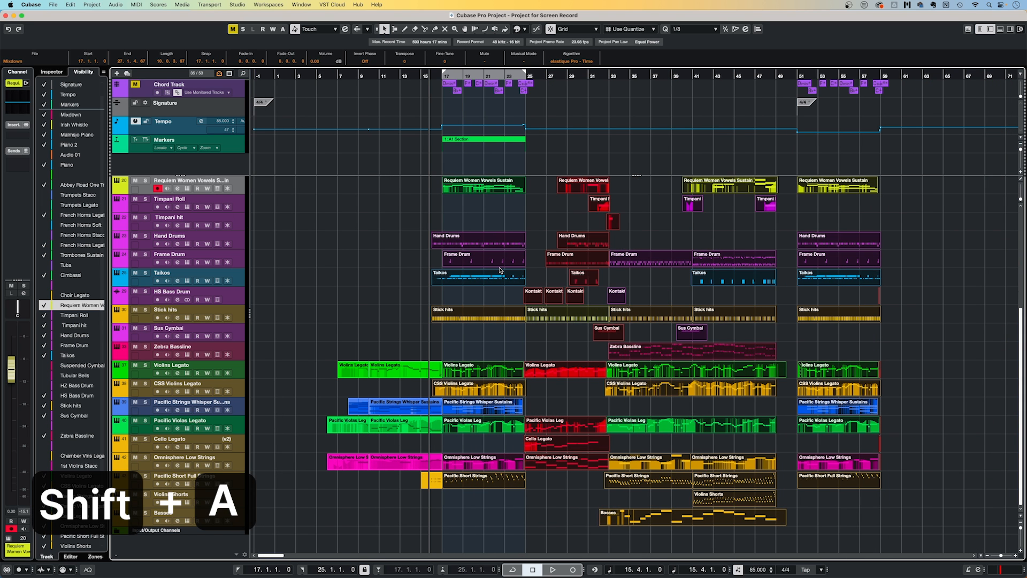
key(shift+a)
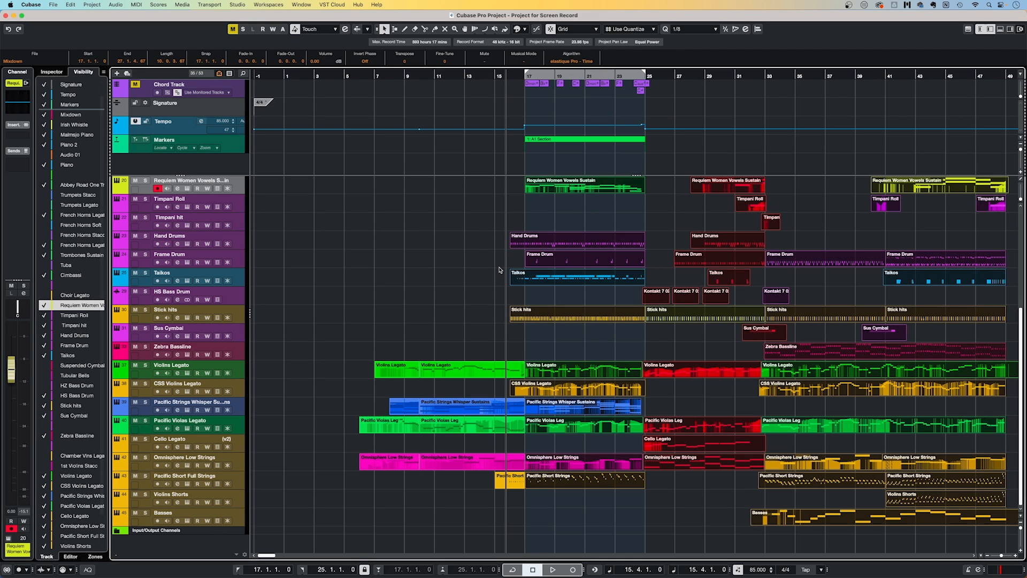
click(497, 268)
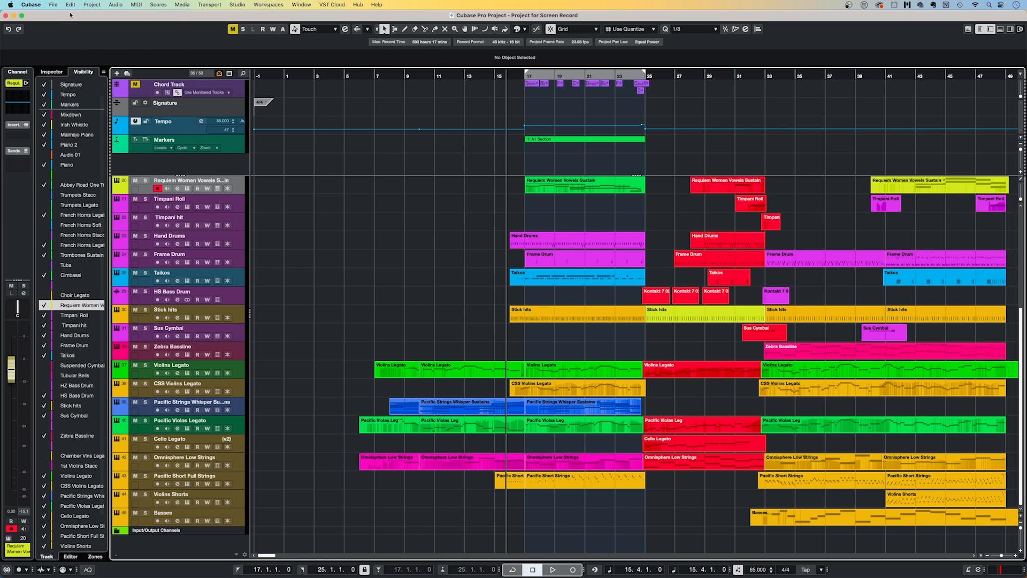
click(70, 4)
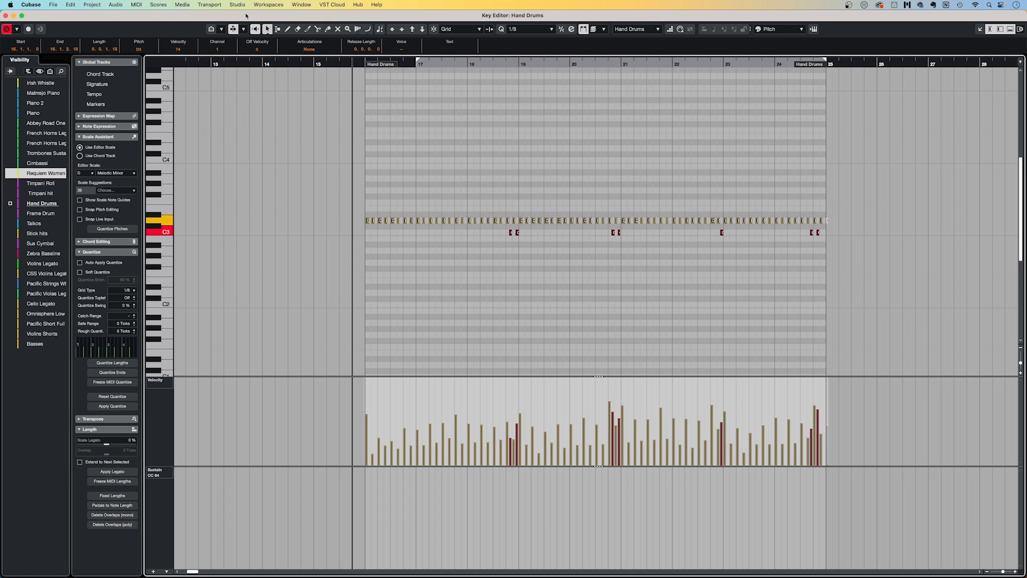
Raise the Hand Drums note velocities by 50 using the MIDI Velocity function's Add/Subtract mode
click(136, 4)
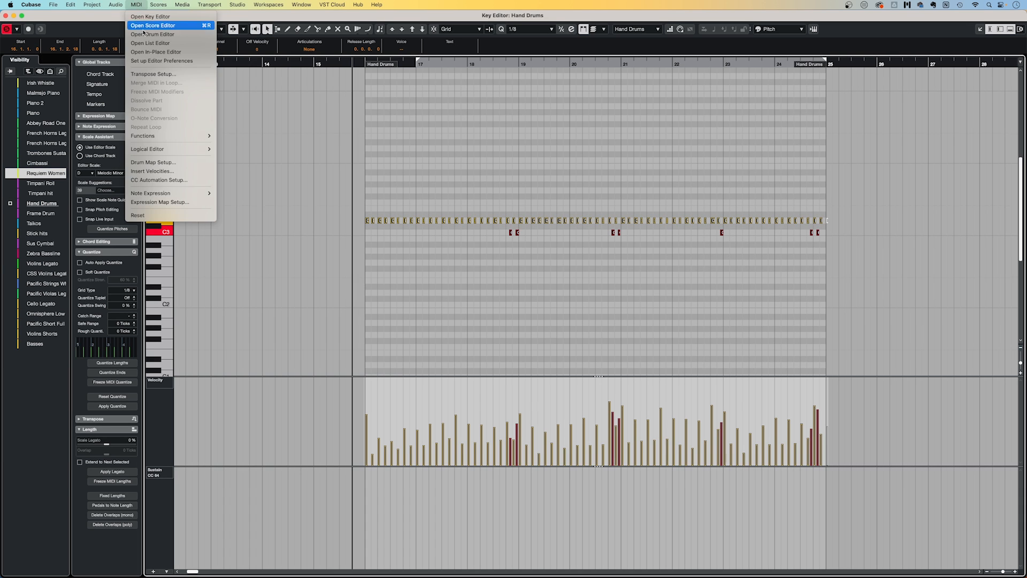
mouse_move(143, 136)
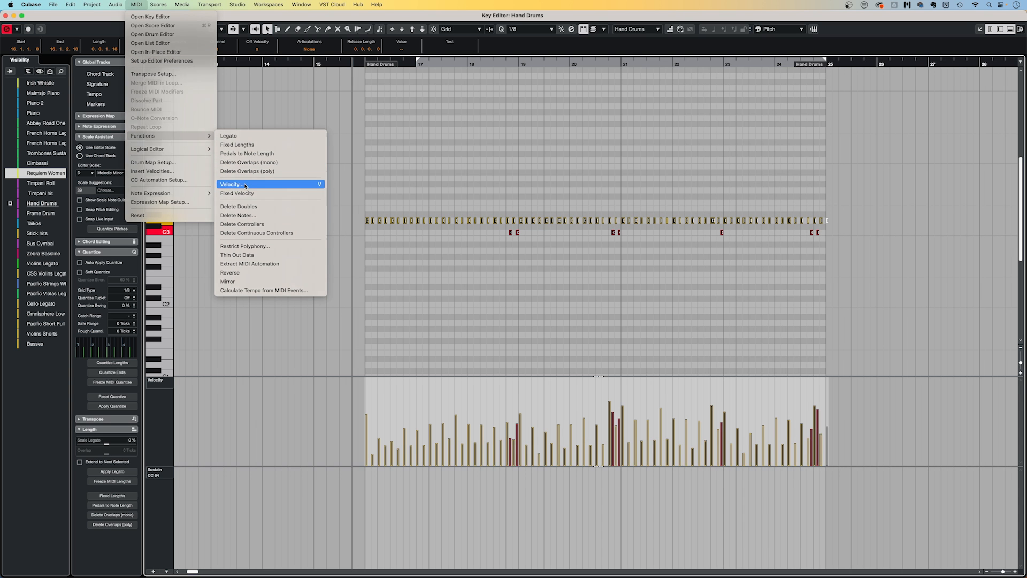
click(231, 184)
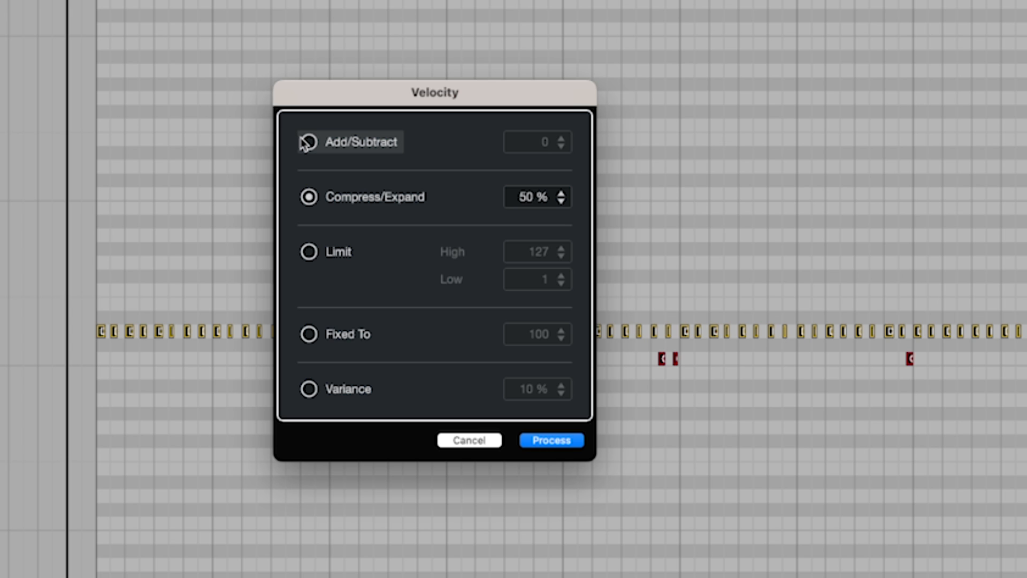
click(308, 142)
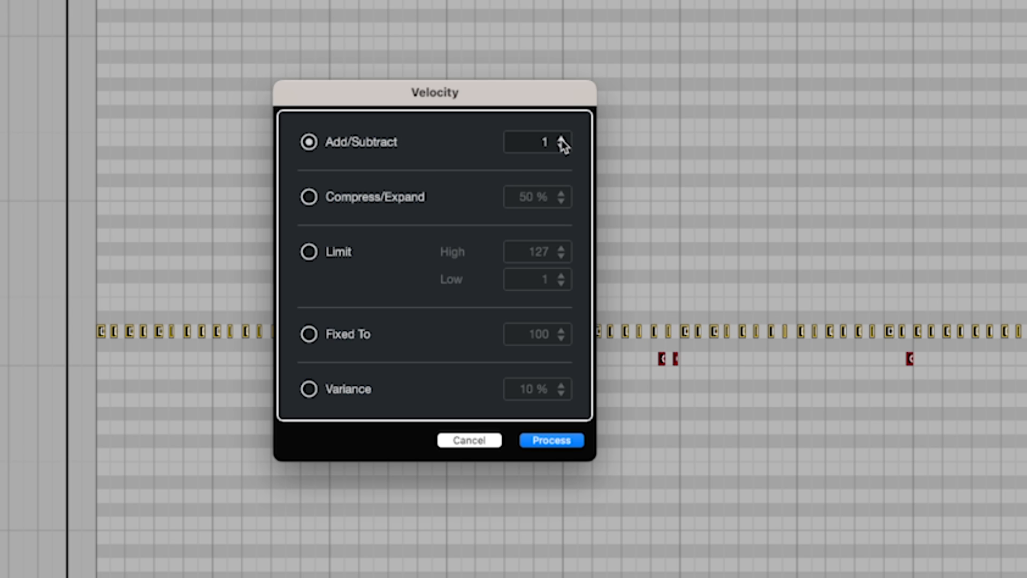
click(537, 142)
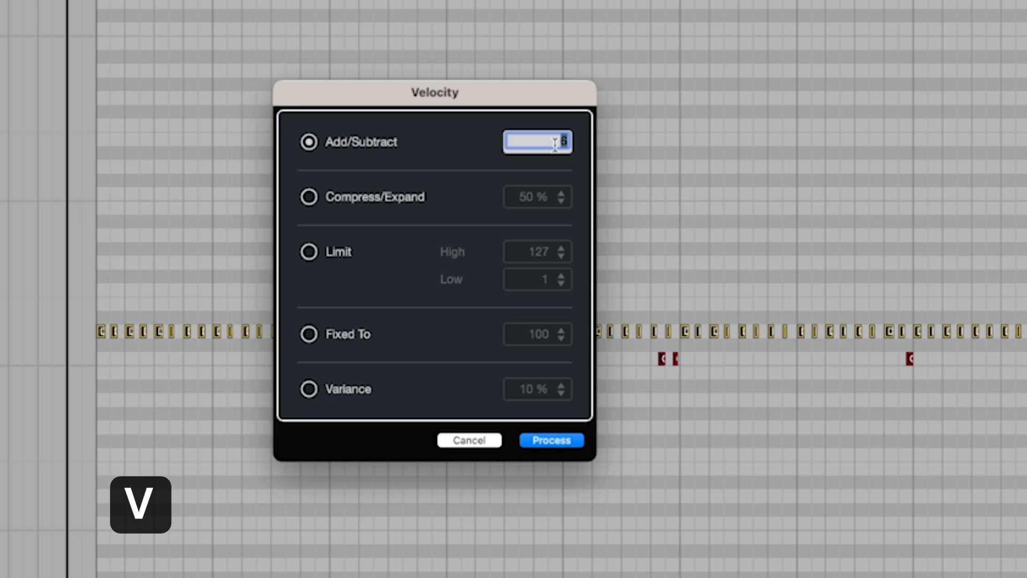
text(50)
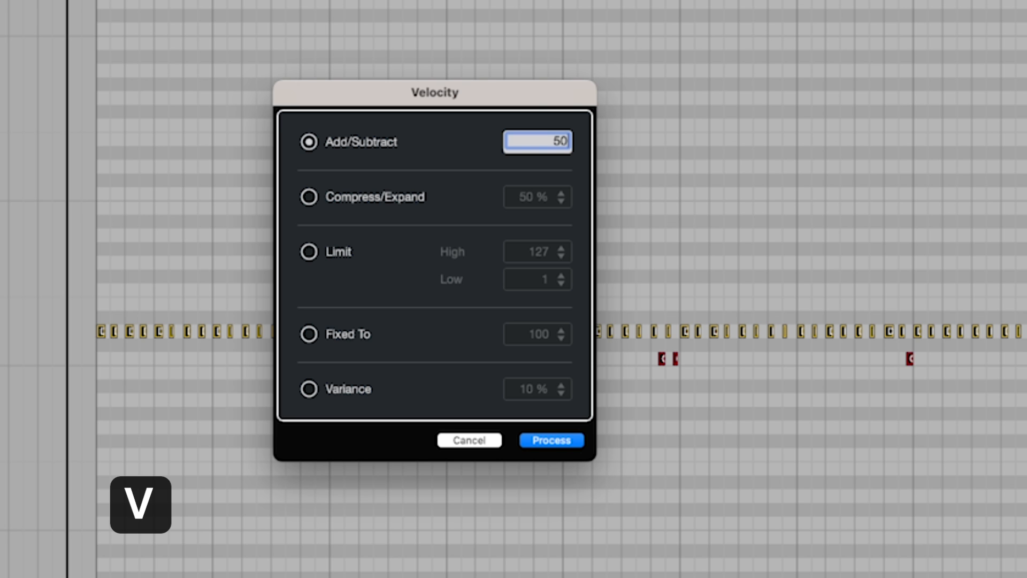
click(551, 439)
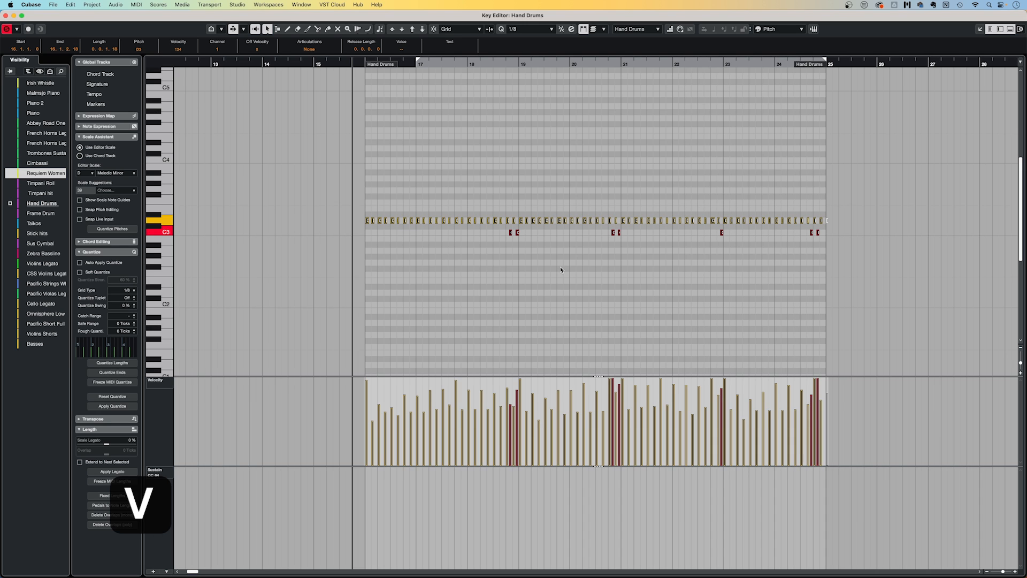
click(46, 283)
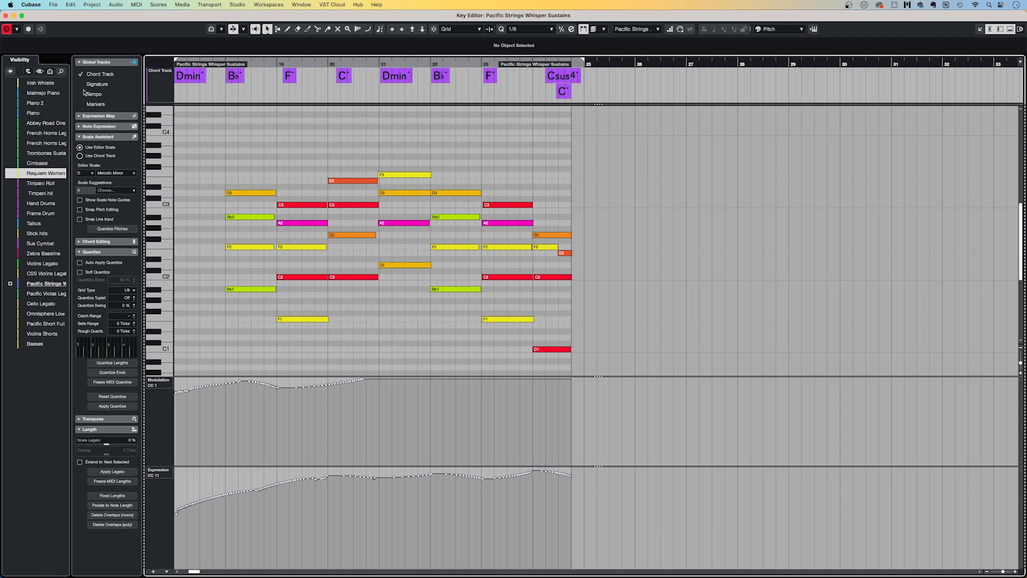
Show the Chord Track as a global track above the Pacific Strings notes
click(81, 104)
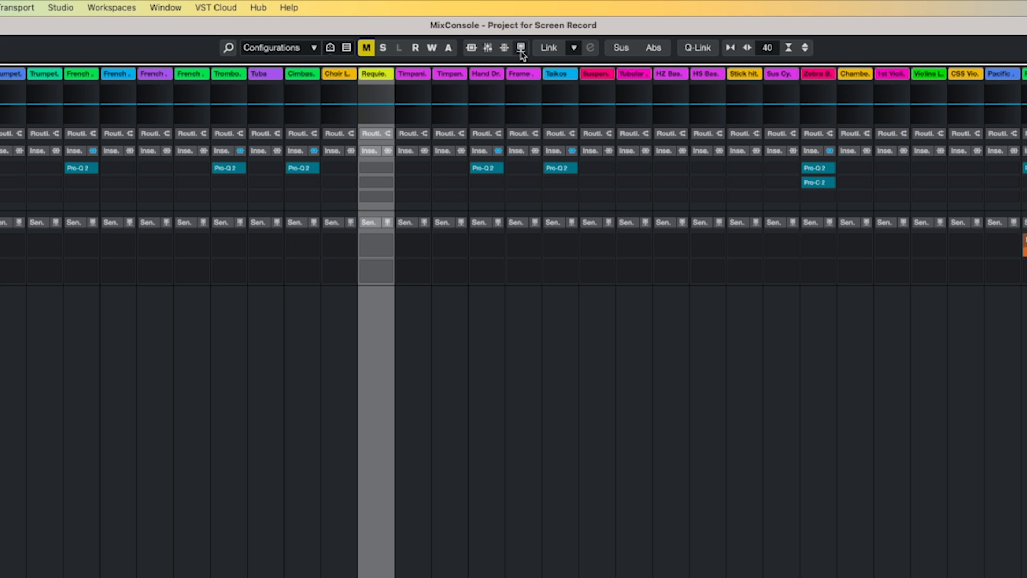
Bypass the insert effects on all MixConsole channels with the global Bypass Inserts button
click(521, 47)
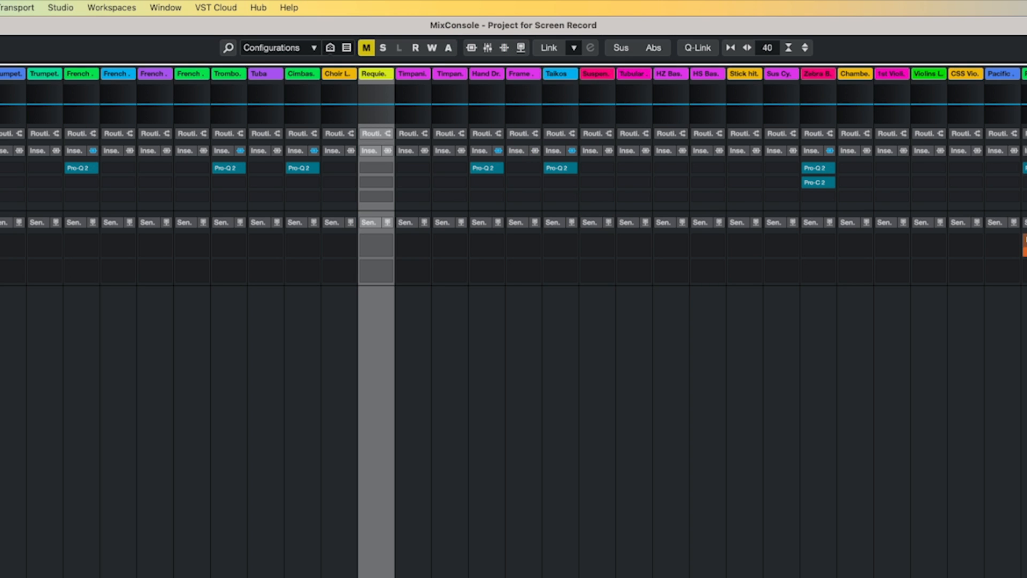